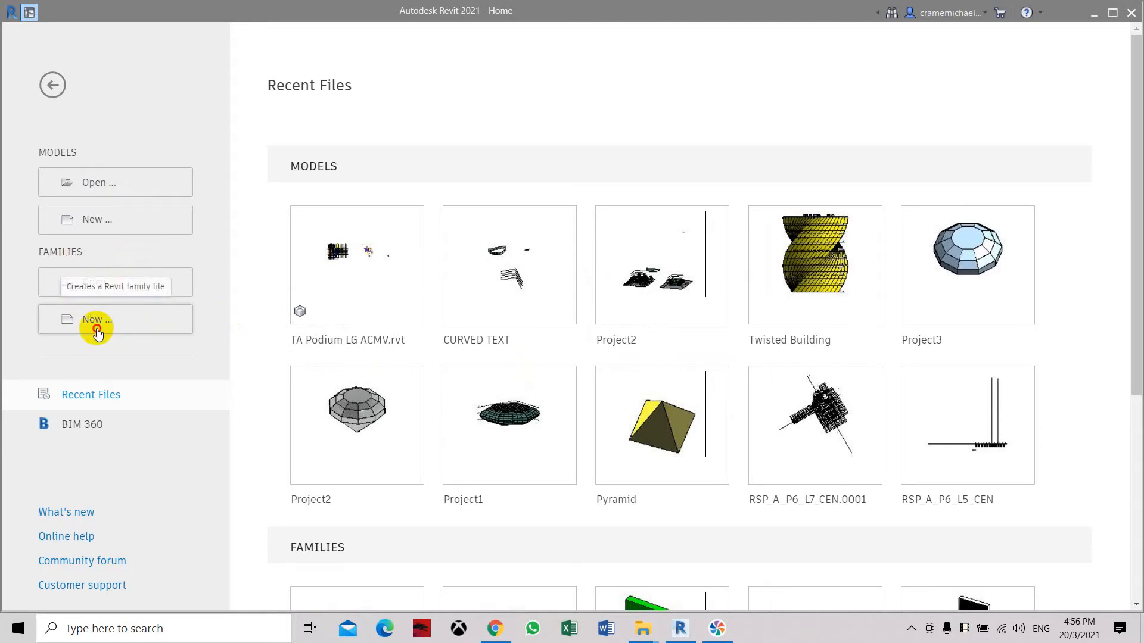
# - Create a new family from the Metric Generic Model wall based.rft template
pyautogui.click(97, 319)
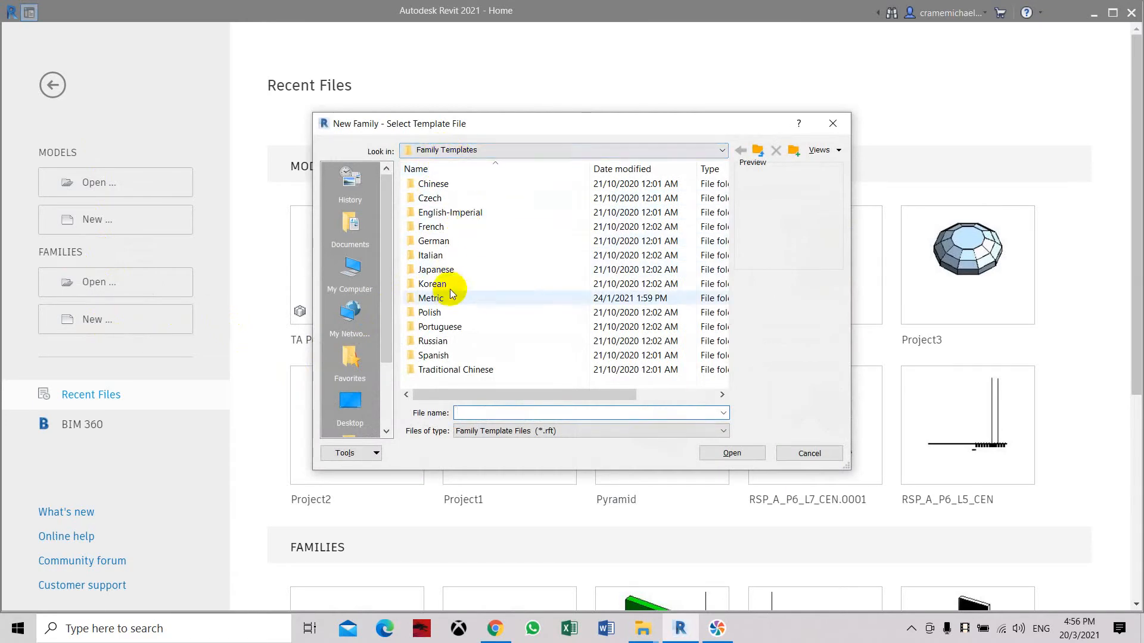
pyautogui.doubleClick(430, 298)
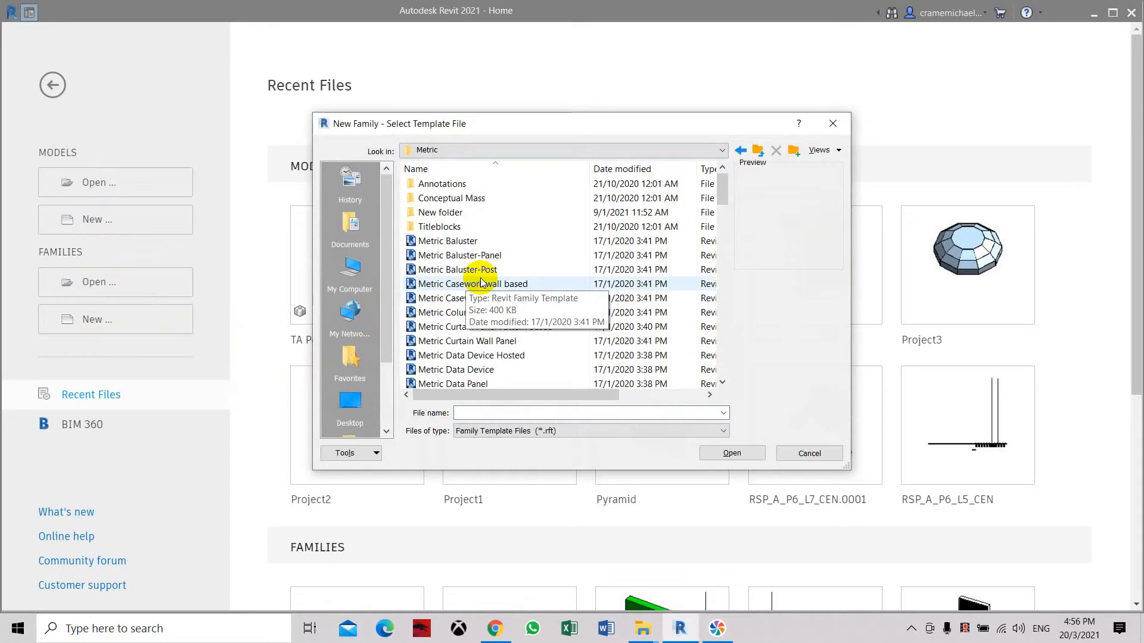
pyautogui.scroll(-3)
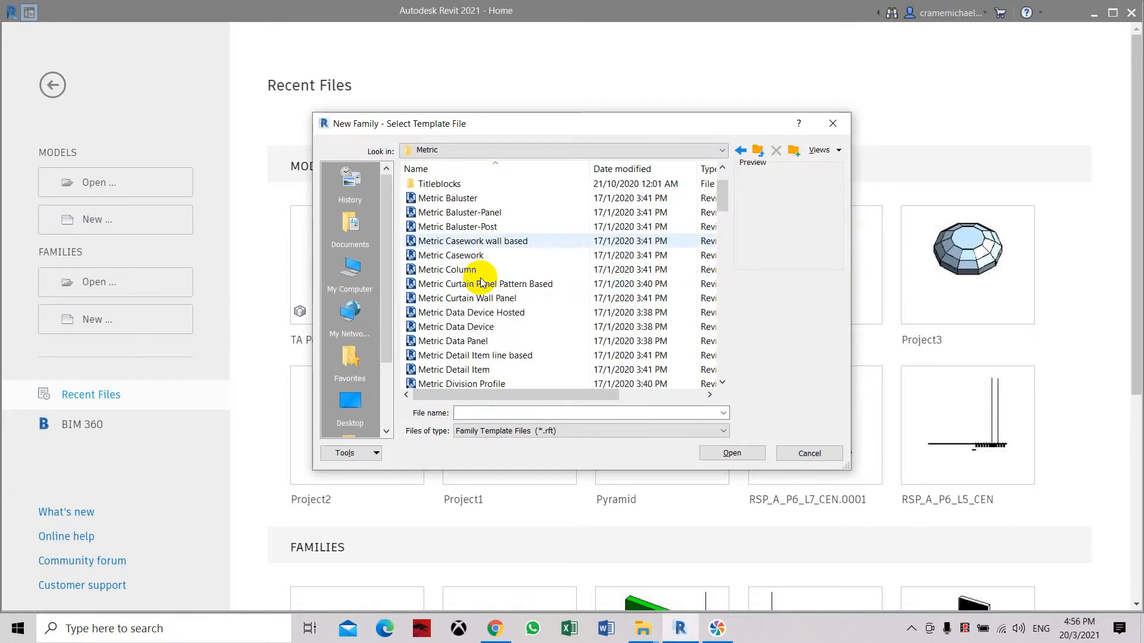
pyautogui.moveTo(480, 281)
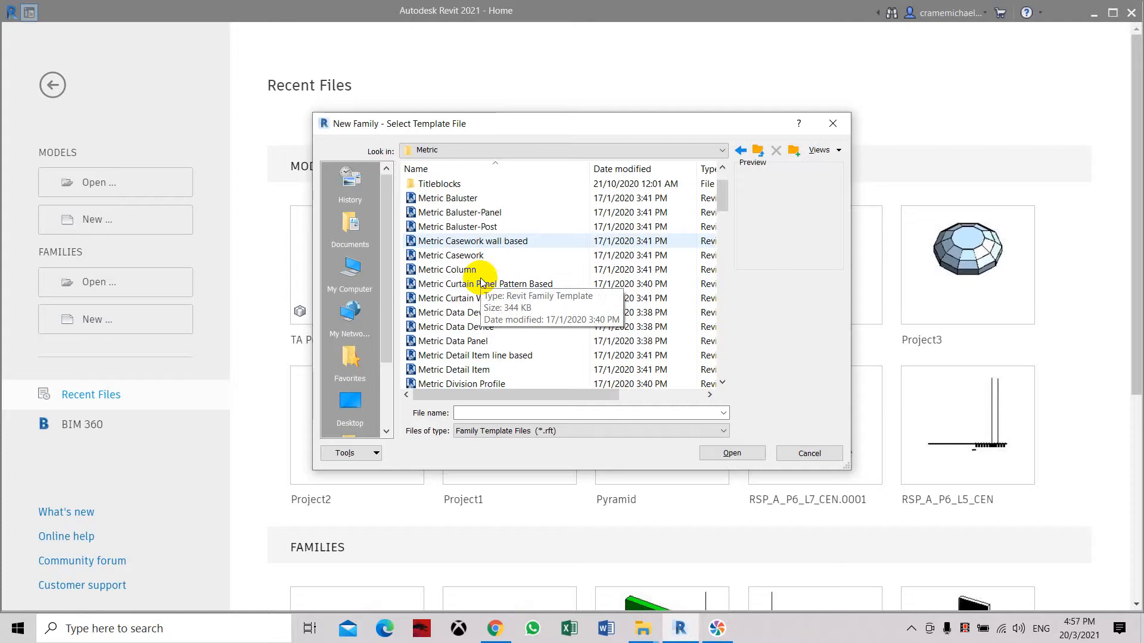
pyautogui.scroll(-3)
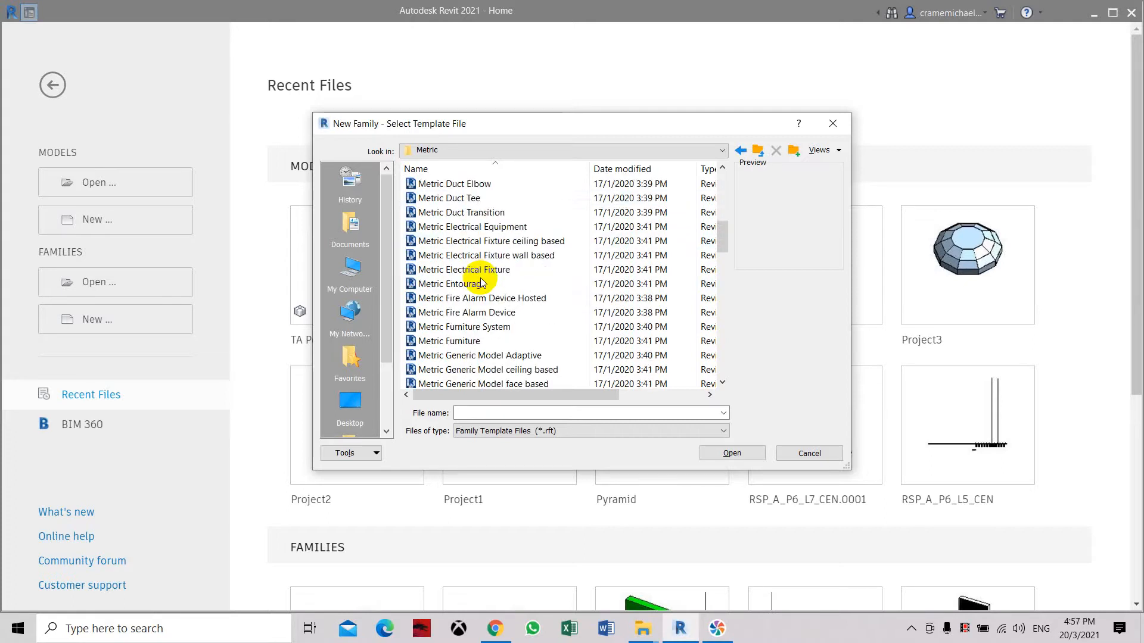
pyautogui.scroll(-3)
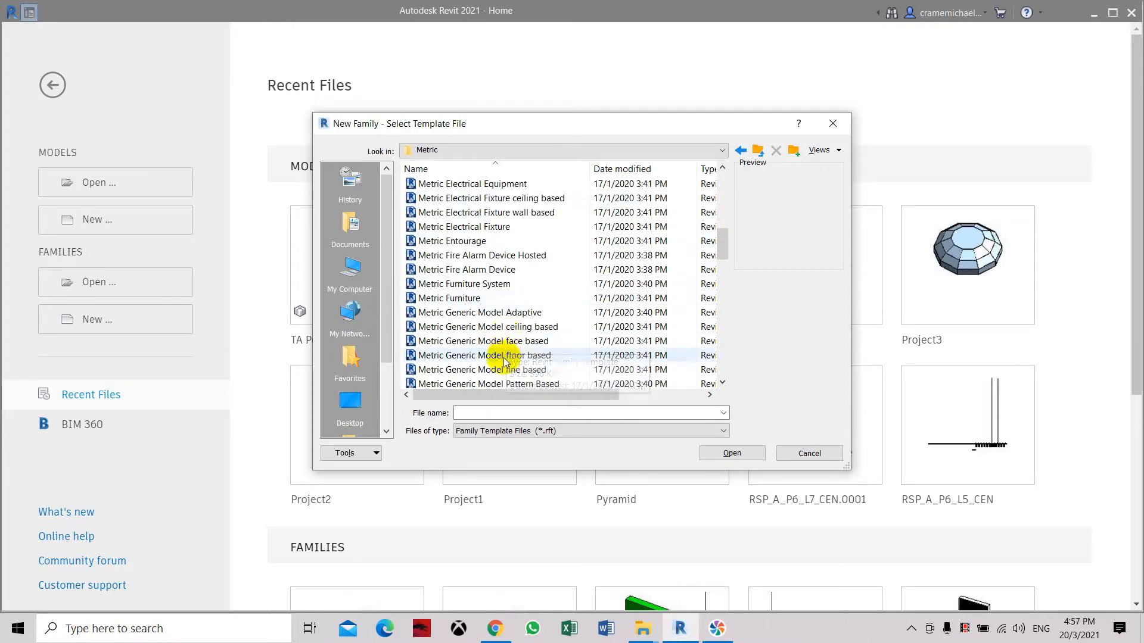
pyautogui.moveTo(485, 359)
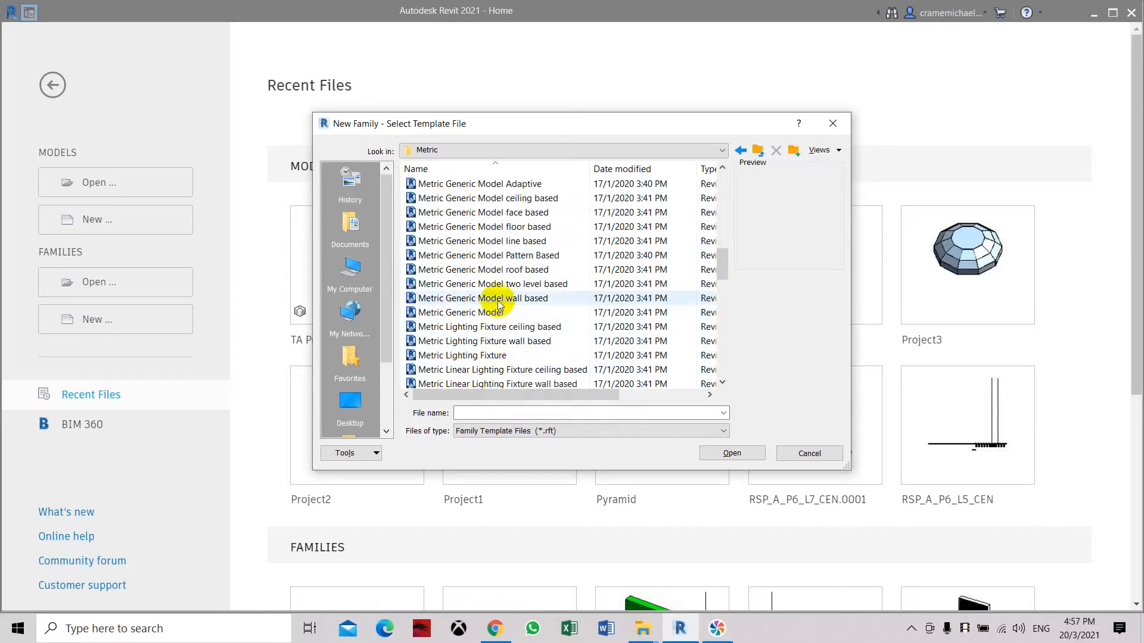
pyautogui.click(483, 298)
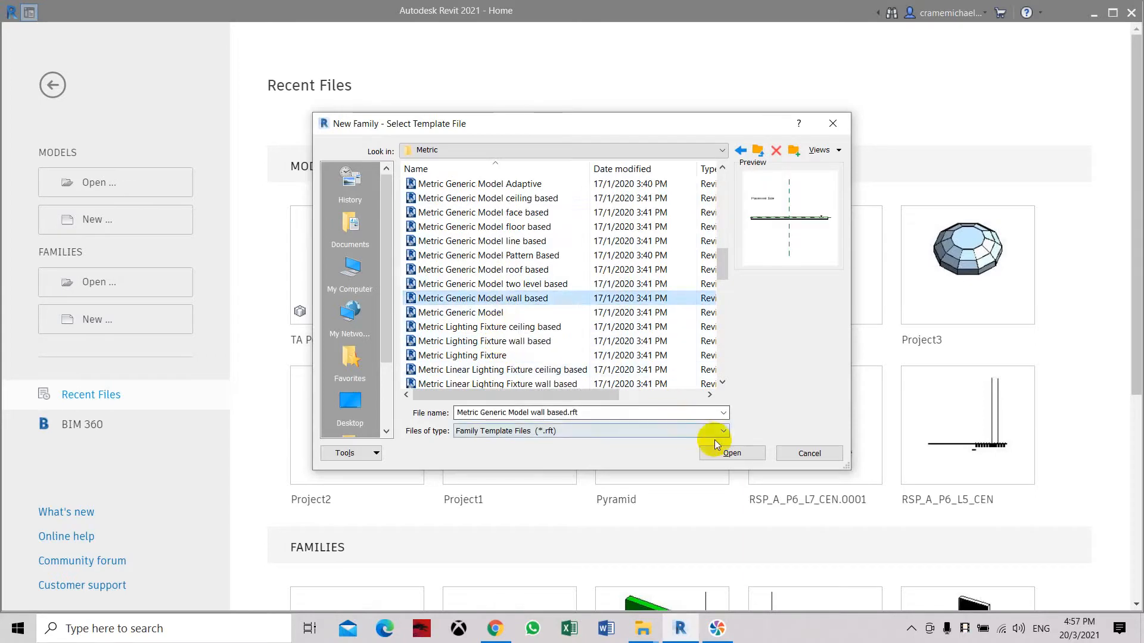
pyautogui.click(732, 453)
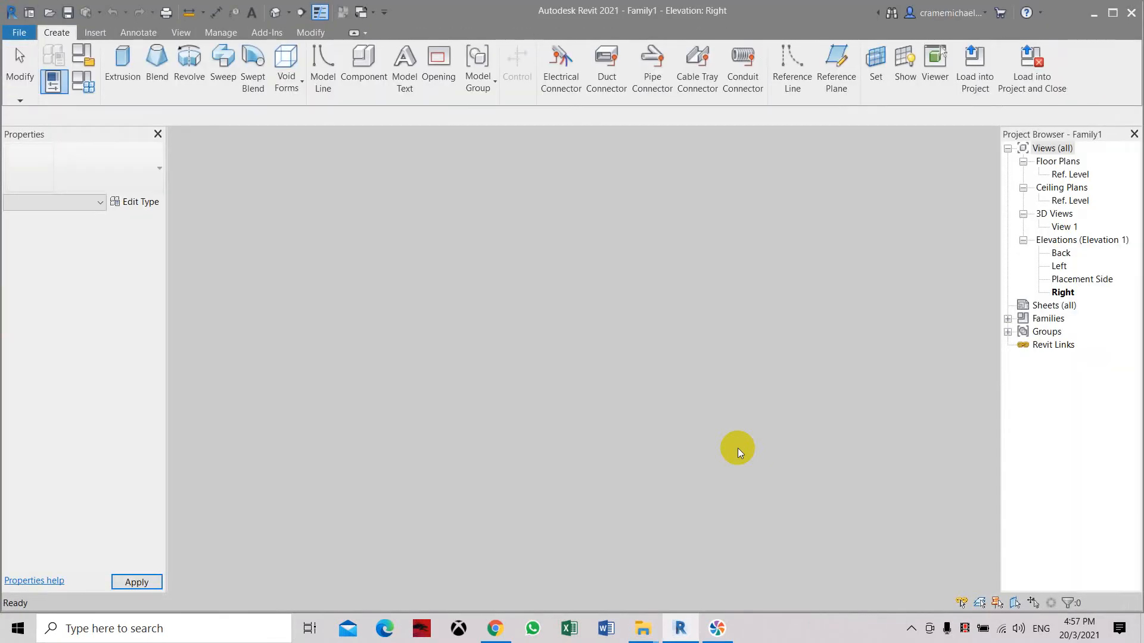
# - Open the Ref. Level plan and inspect the host wall, then the Left and Placement Side elevations
pyautogui.doubleClick(1071, 174)
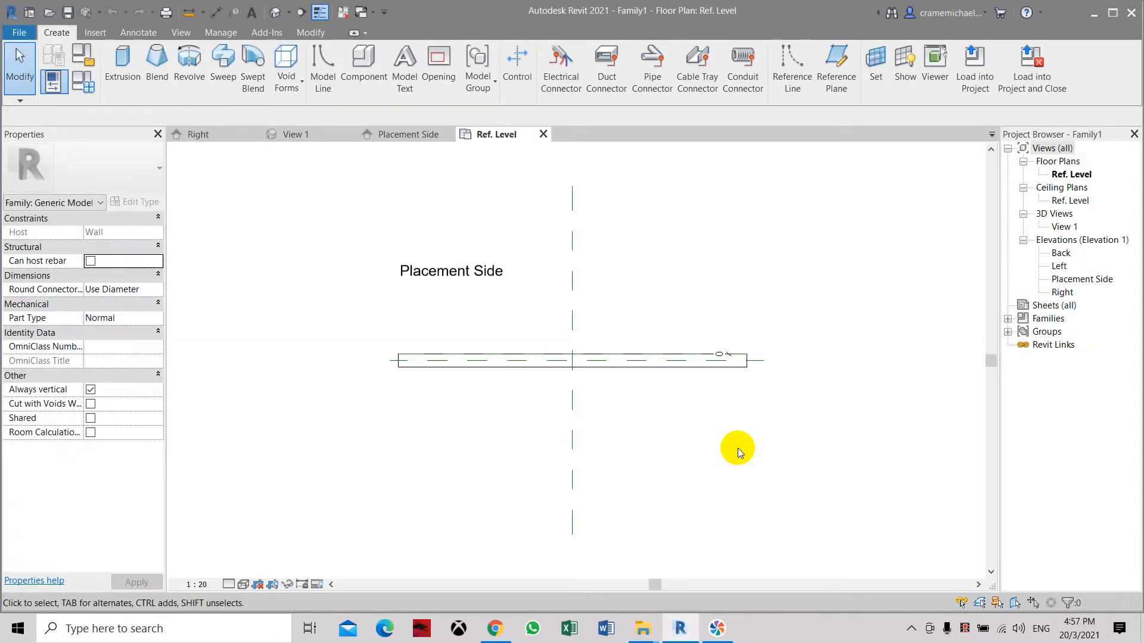
pyautogui.moveTo(738, 449)
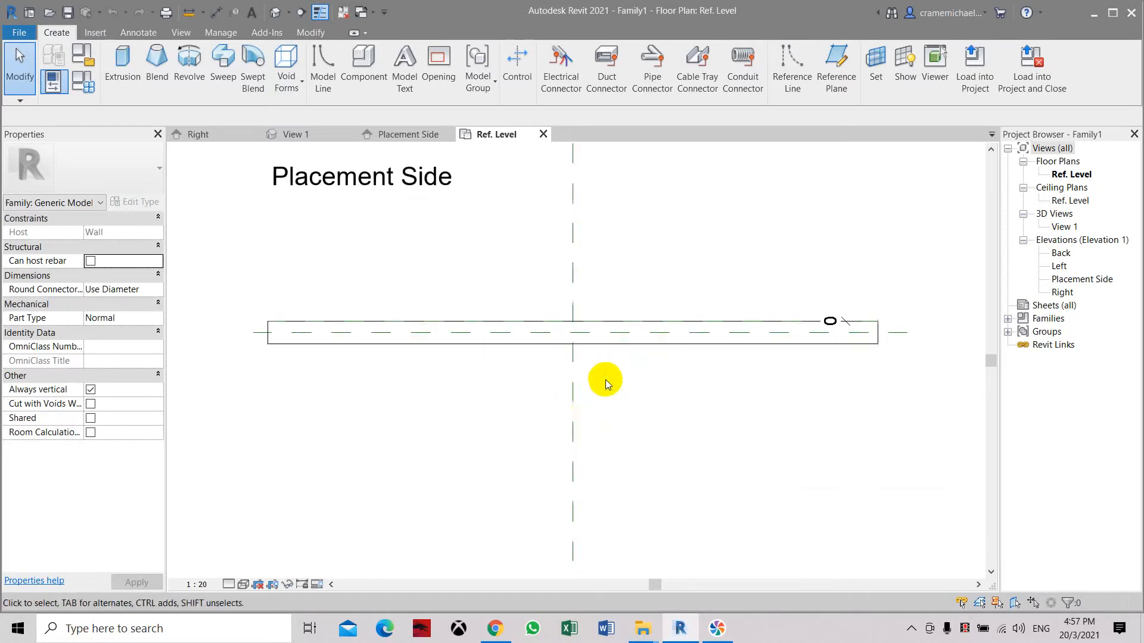
pyautogui.moveTo(628, 332)
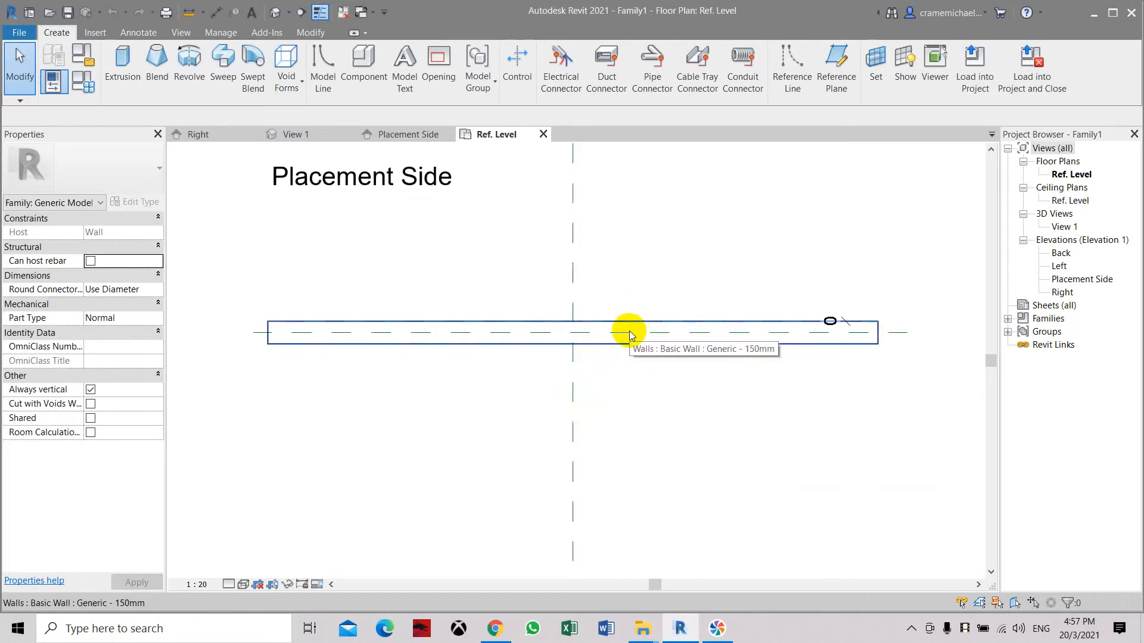
pyautogui.click(628, 331)
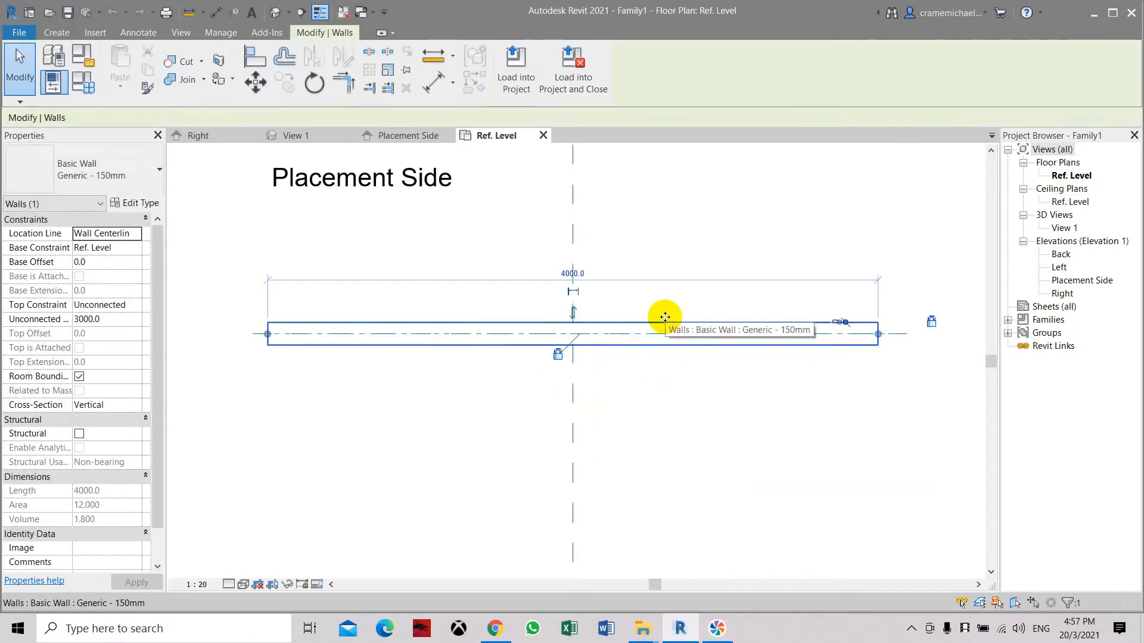
pyautogui.moveTo(208, 378)
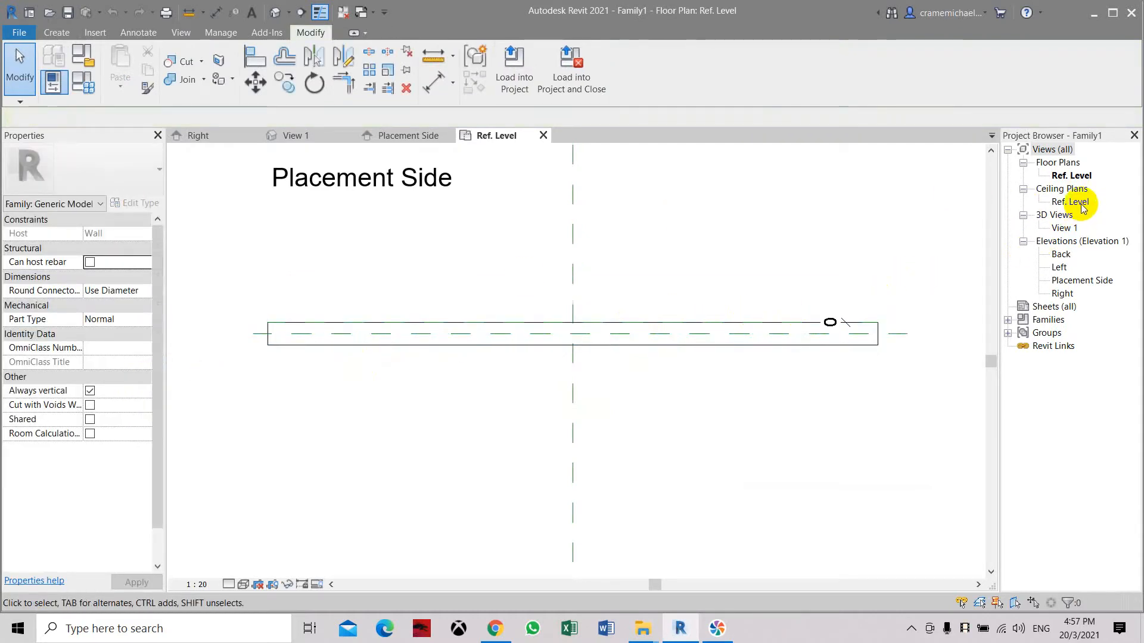
pyautogui.doubleClick(1059, 267)
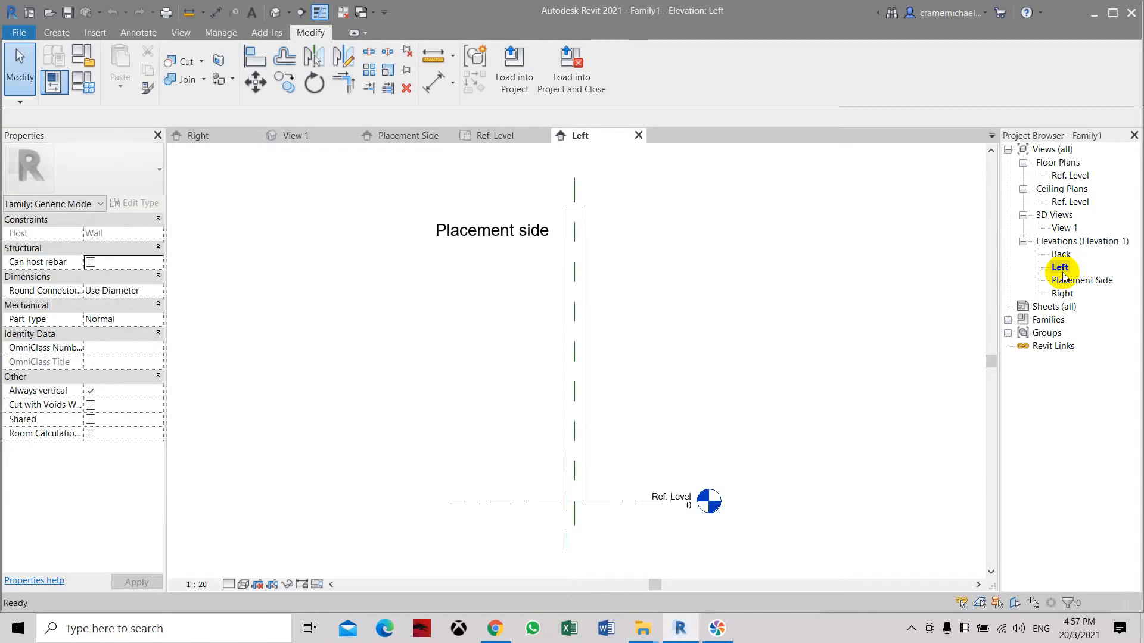
pyautogui.click(565, 398)
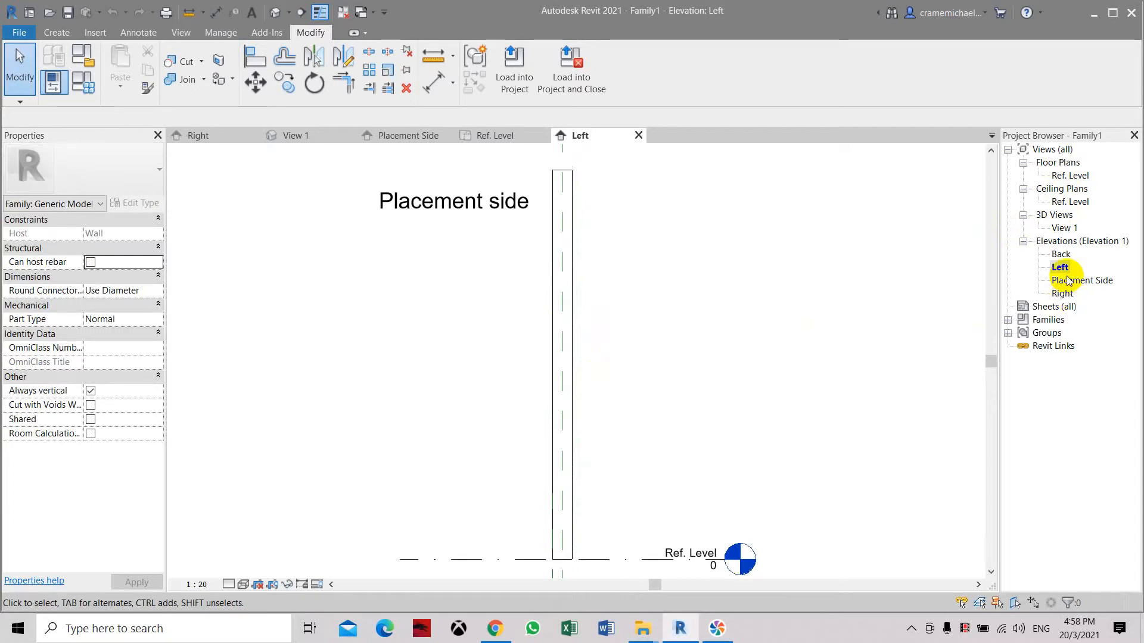
pyautogui.doubleClick(1081, 280)
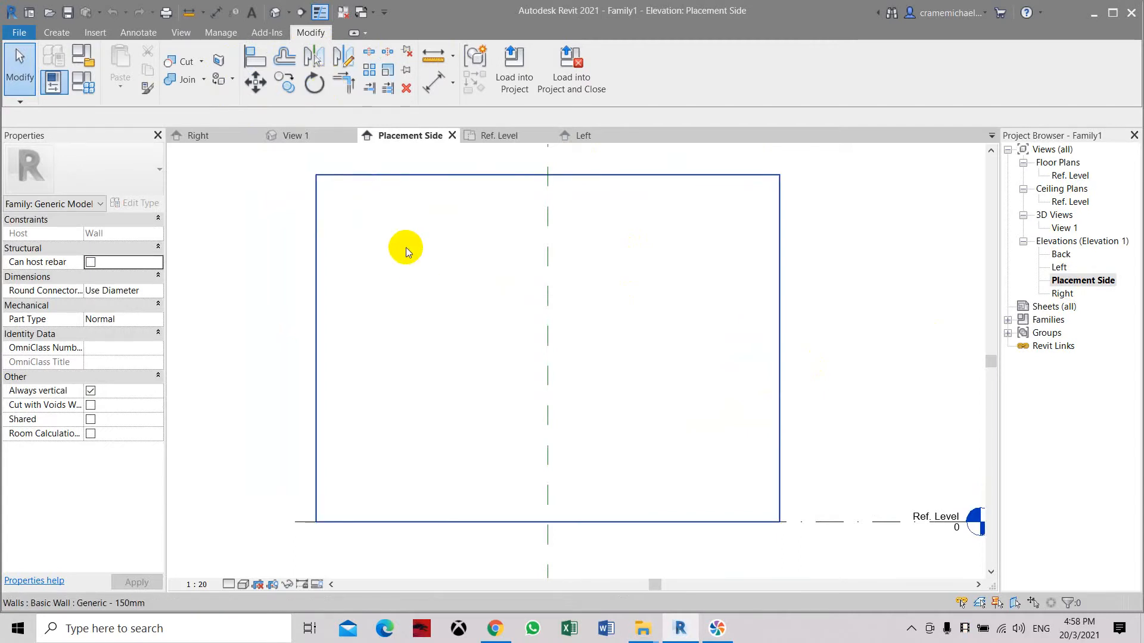
# - Add vertical and horizontal reference planes and dimension across the horizontal planes
pyautogui.click(56, 32)
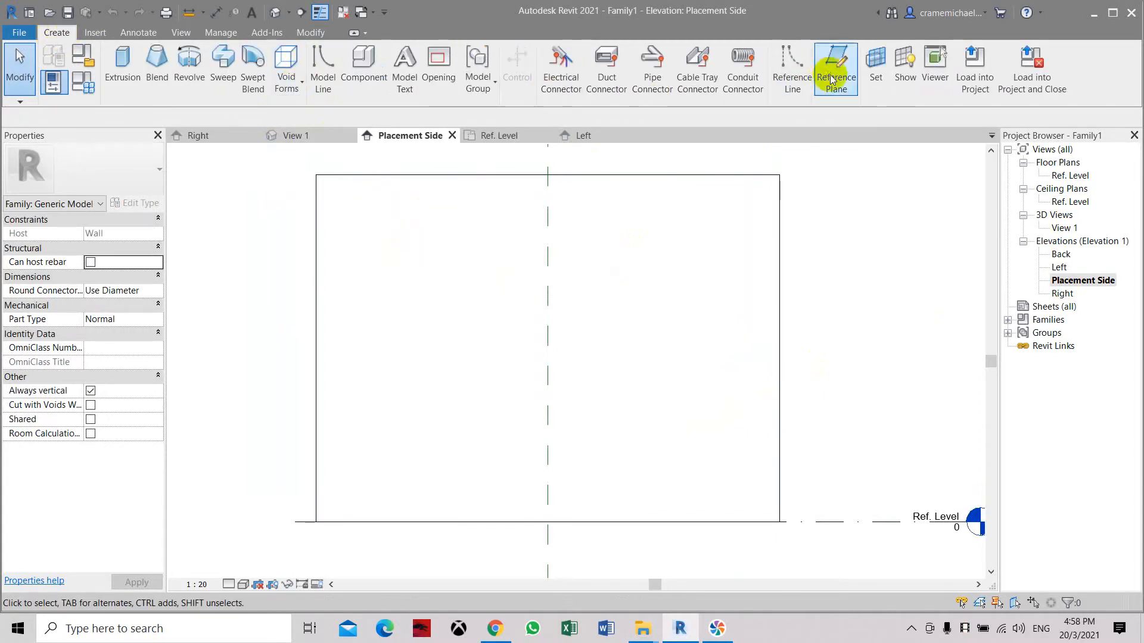
pyautogui.click(835, 59)
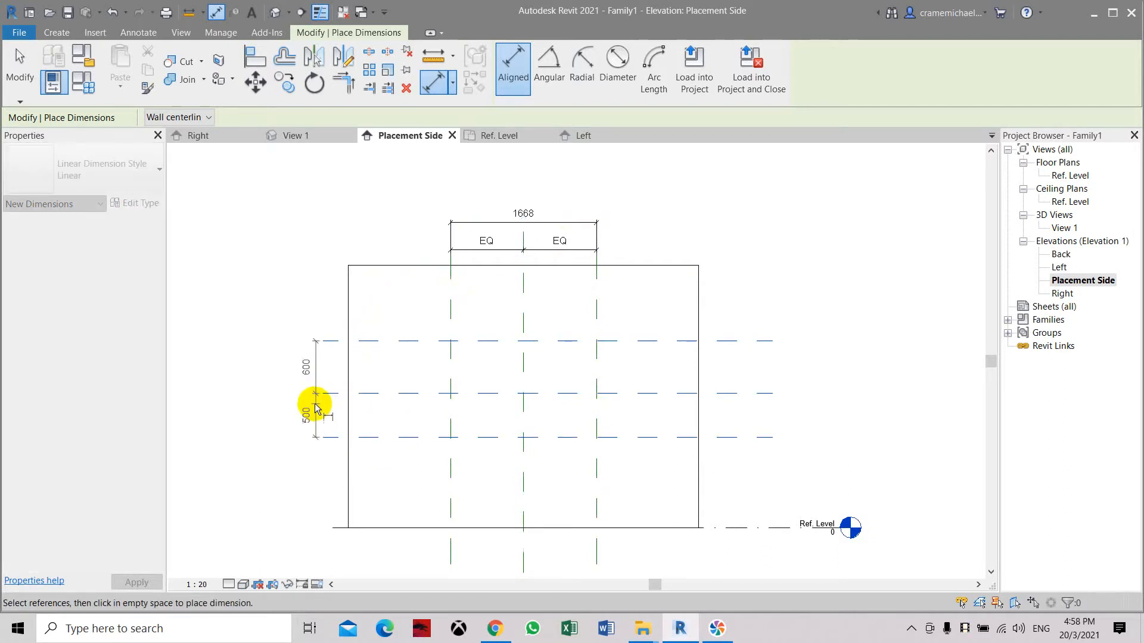
pyautogui.click(314, 392)
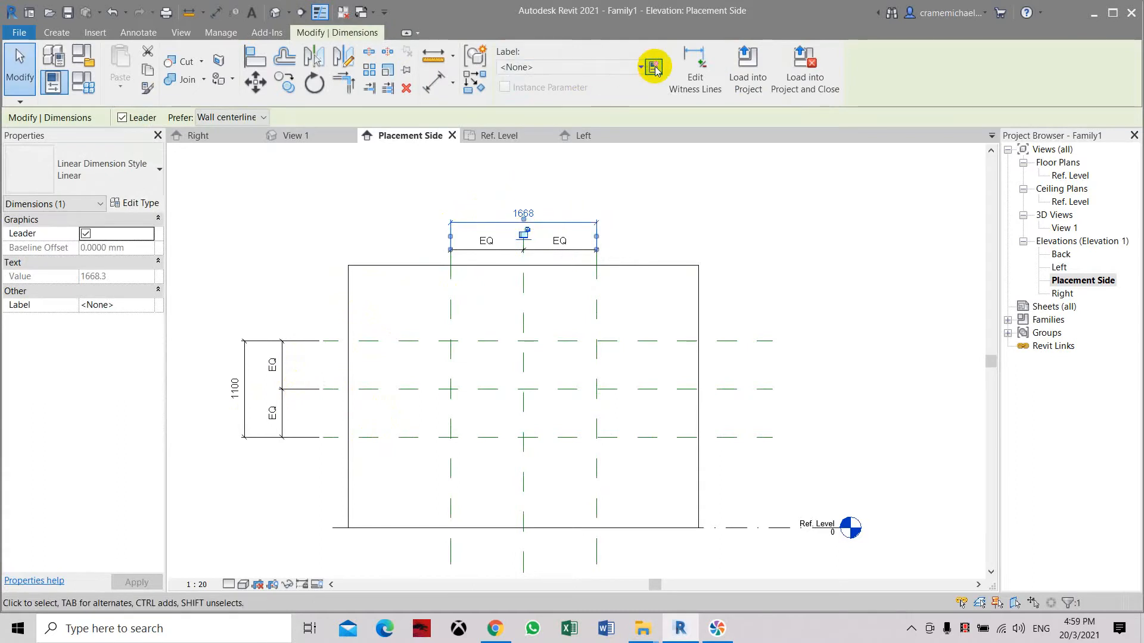
# - Label the width and 1100 dimensions with new WIDTH and DEPTH parameters
pyautogui.click(654, 66)
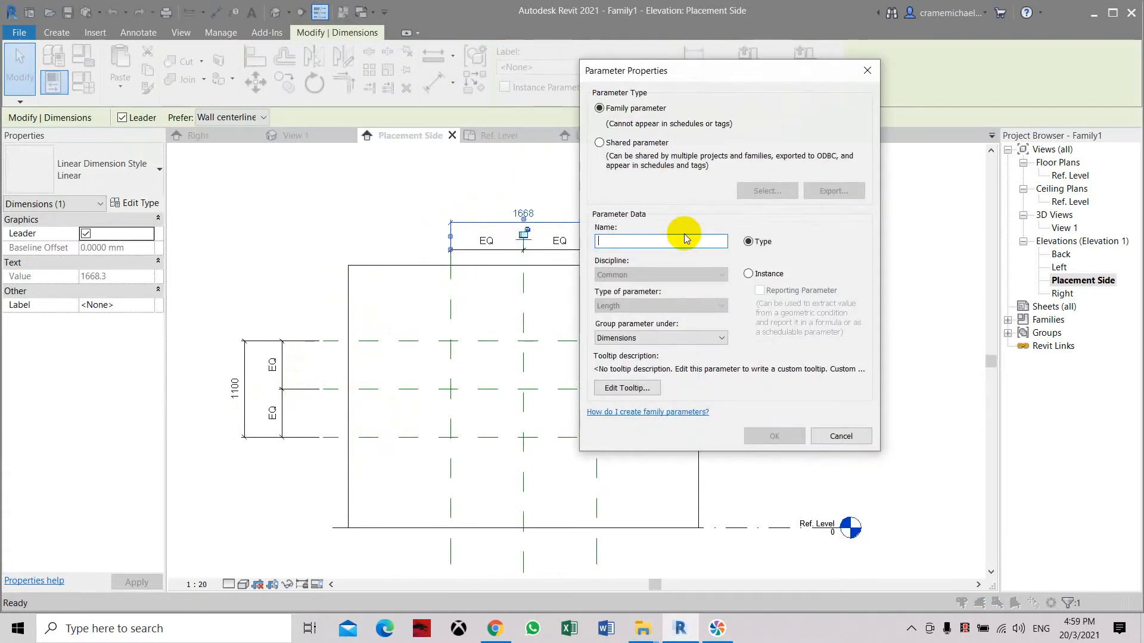
pyautogui.write('WIDTH')
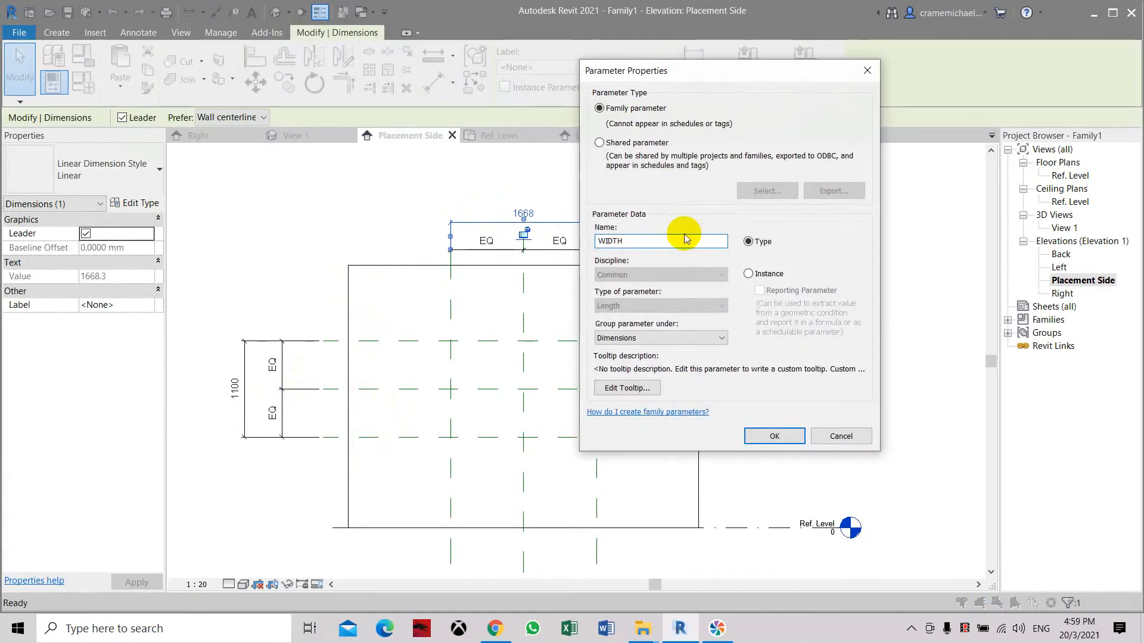
pyautogui.click(774, 436)
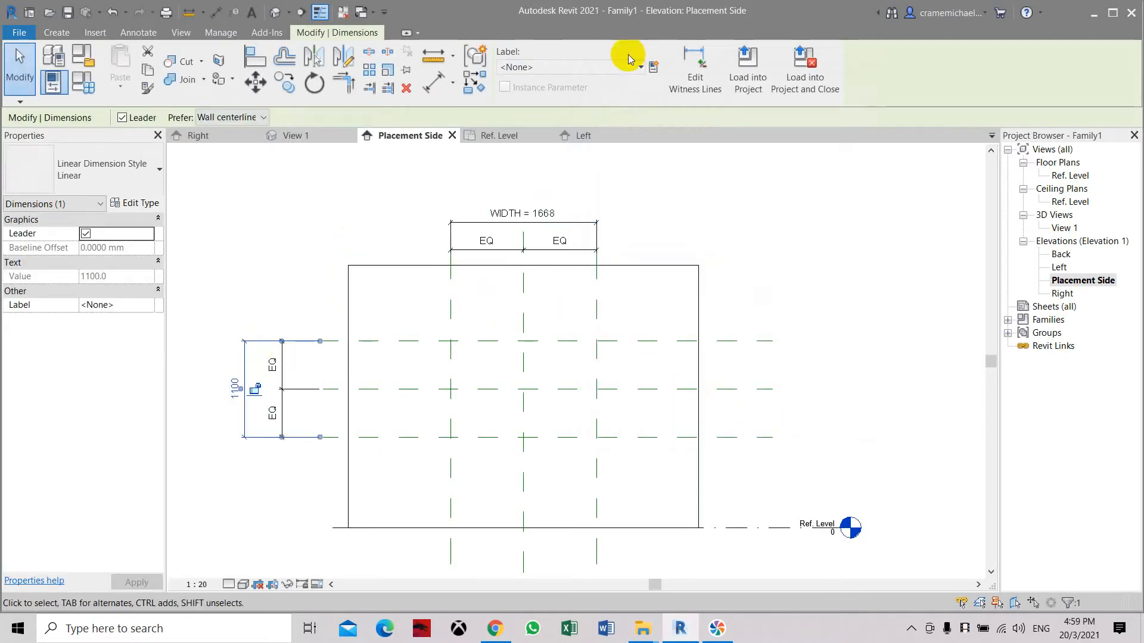
pyautogui.click(654, 67)
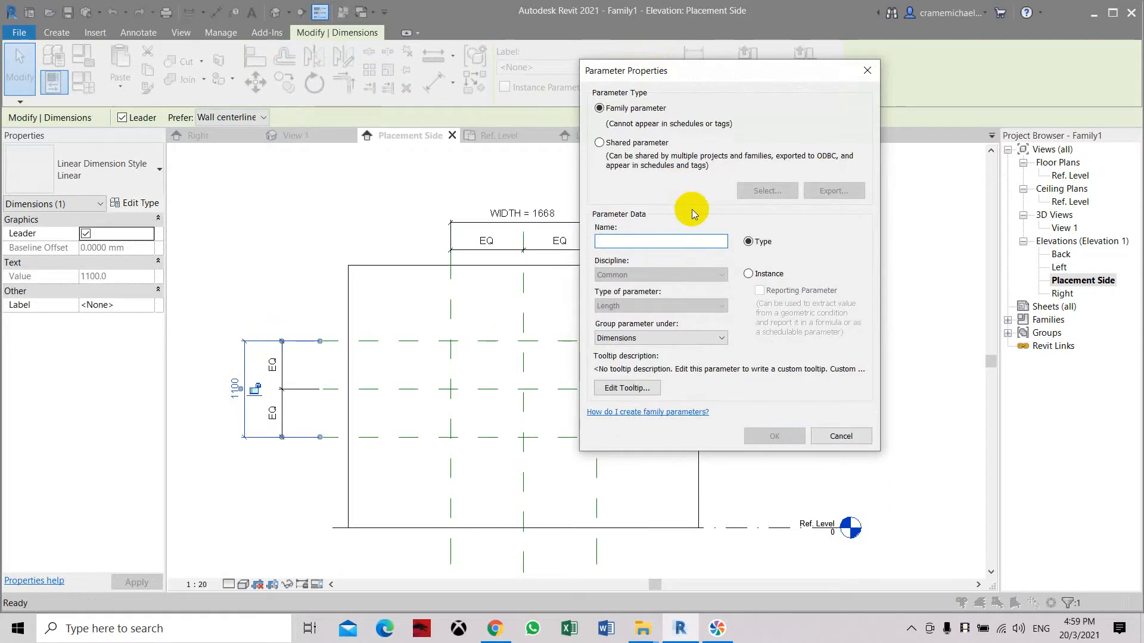
pyautogui.write('dE')
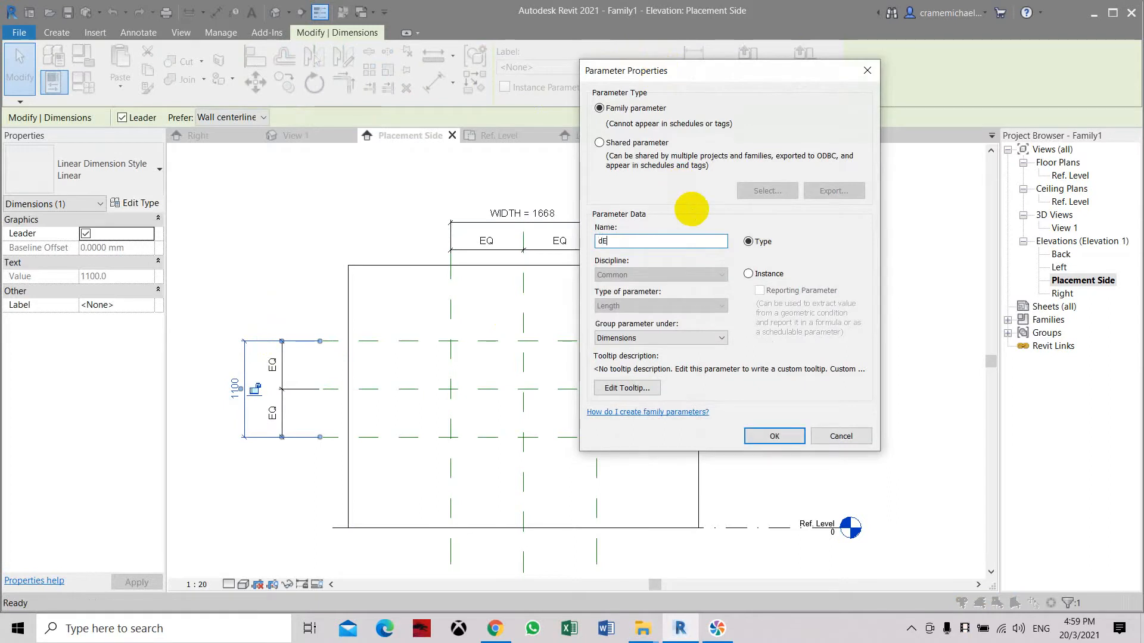
pyautogui.write('DEPTH')
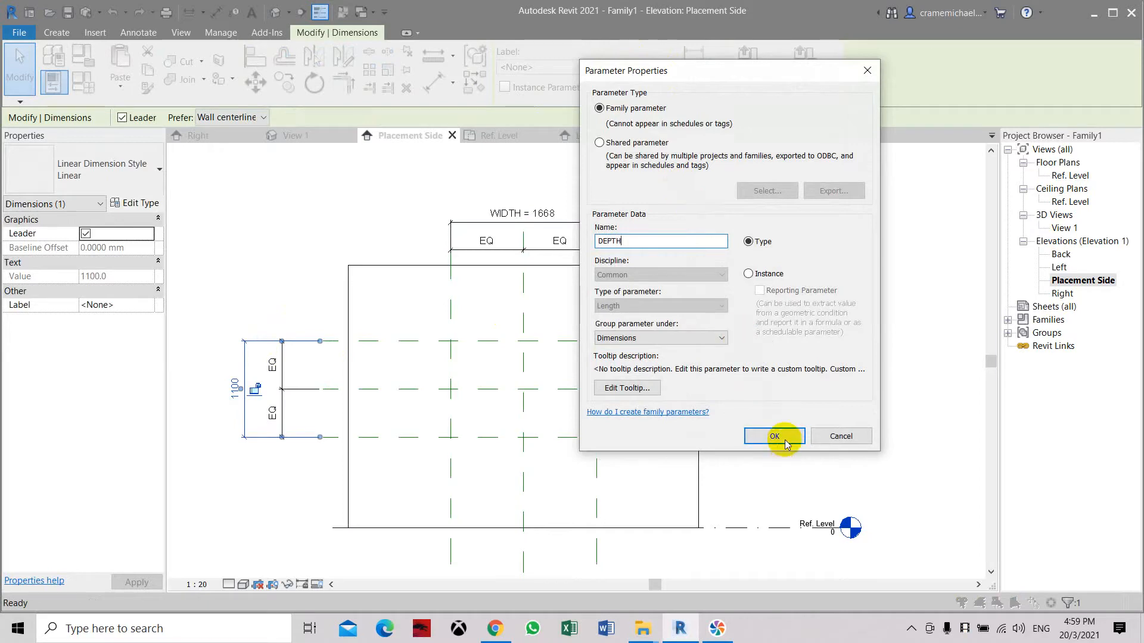
pyautogui.click(774, 436)
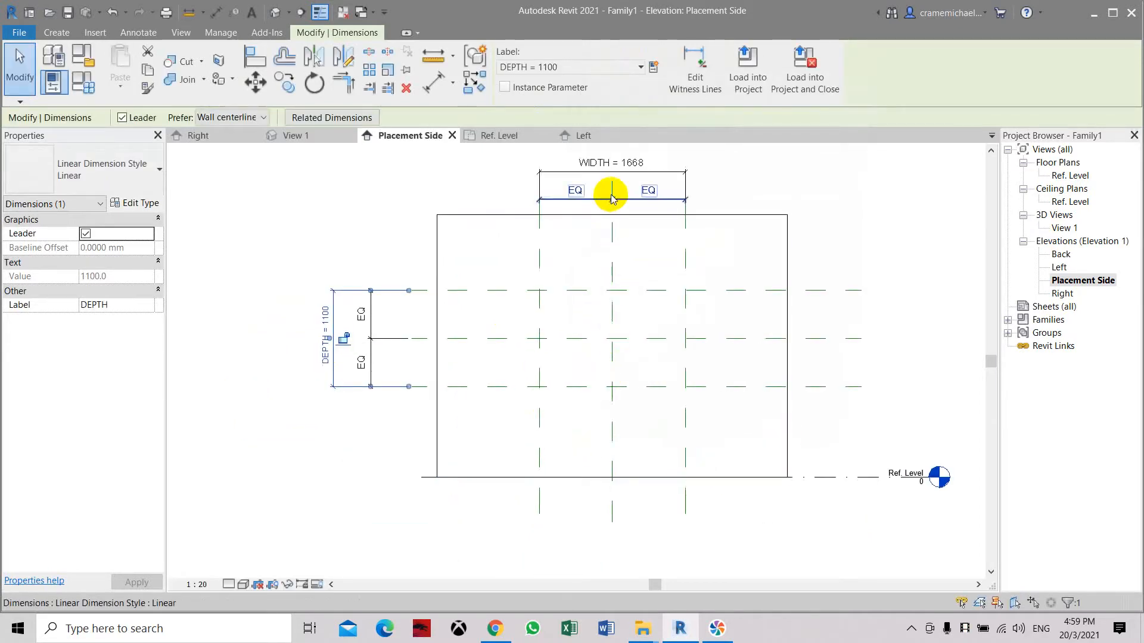
# - Change the WIDTH dimension value to 1800
pyautogui.click(611, 191)
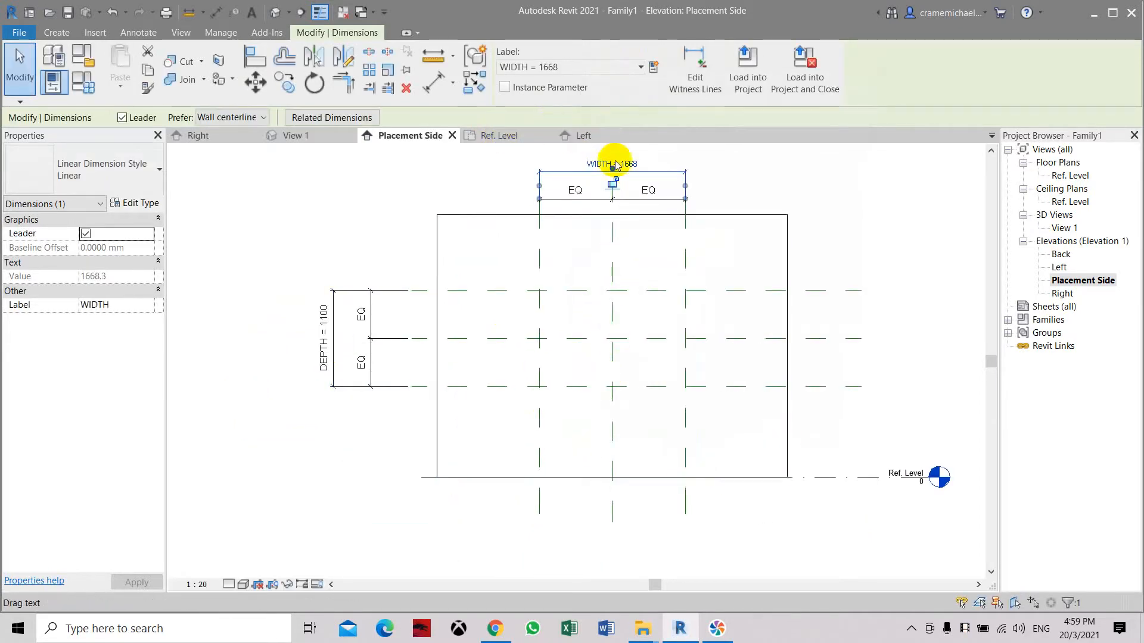
pyautogui.doubleClick(611, 164)
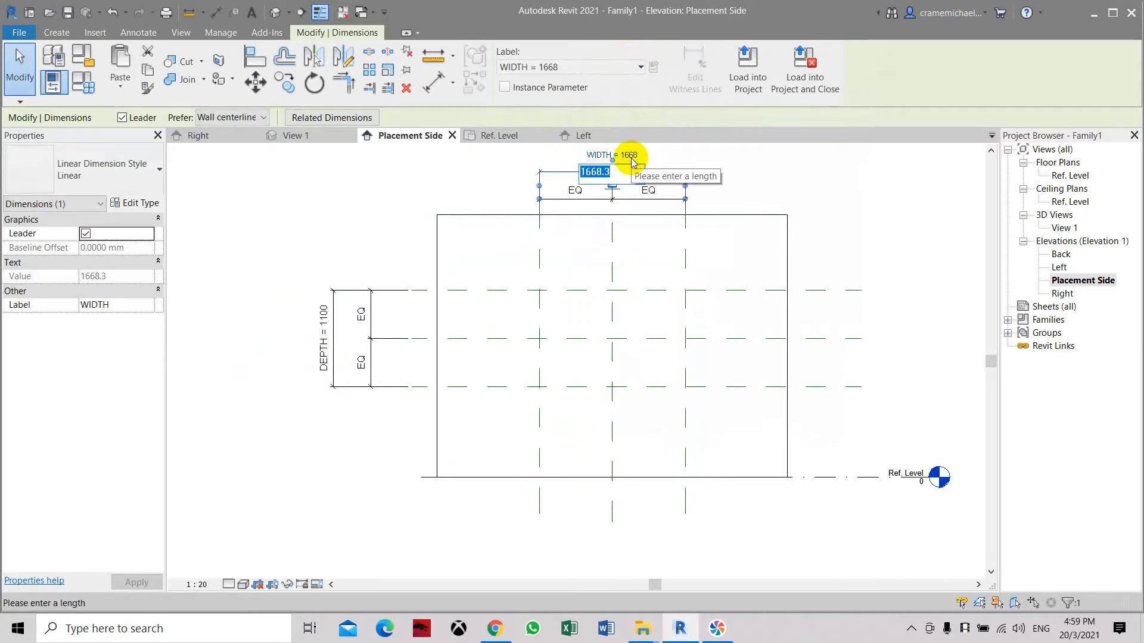
pyautogui.write('1800')
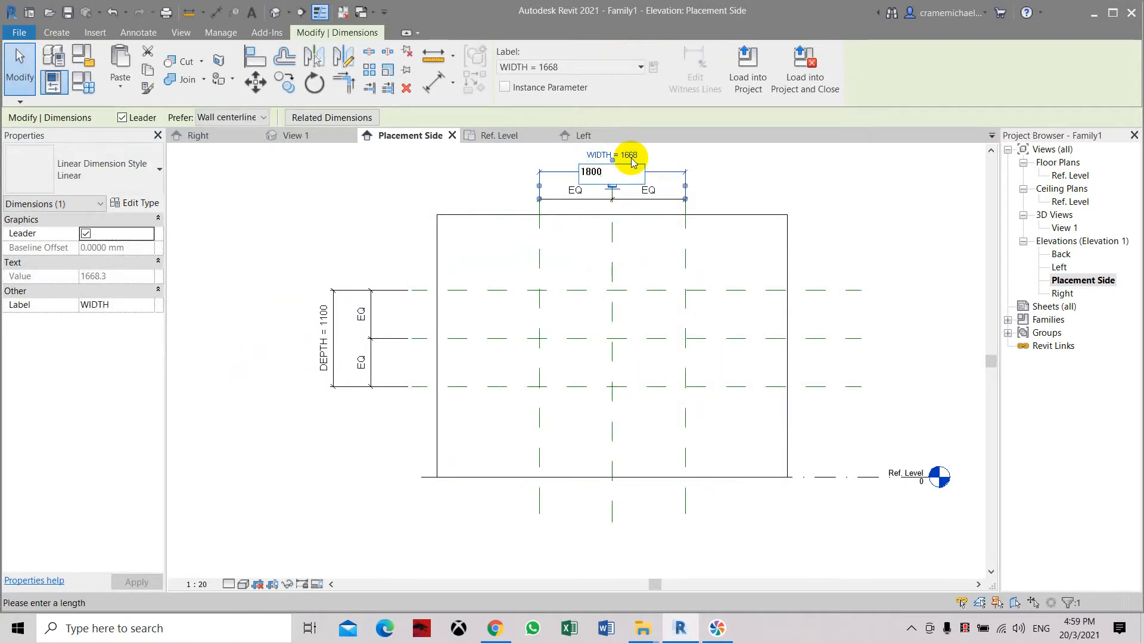
pyautogui.click(324, 313)
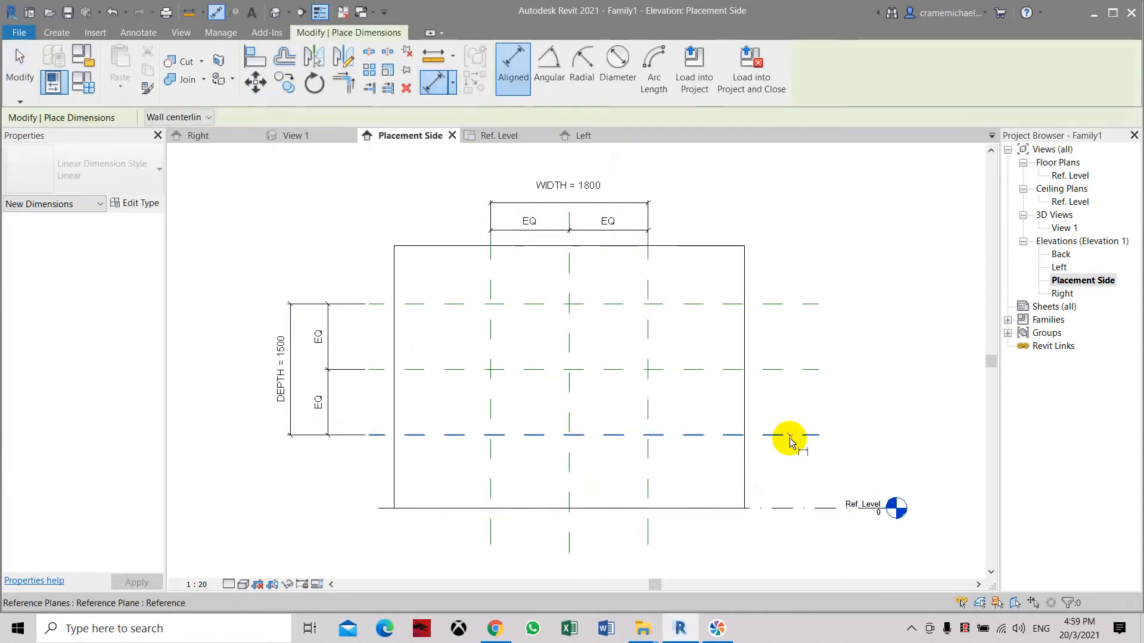
# - Dimension the lower reference plane to the level and label it with an OFFSET parameter
pyautogui.click(789, 440)
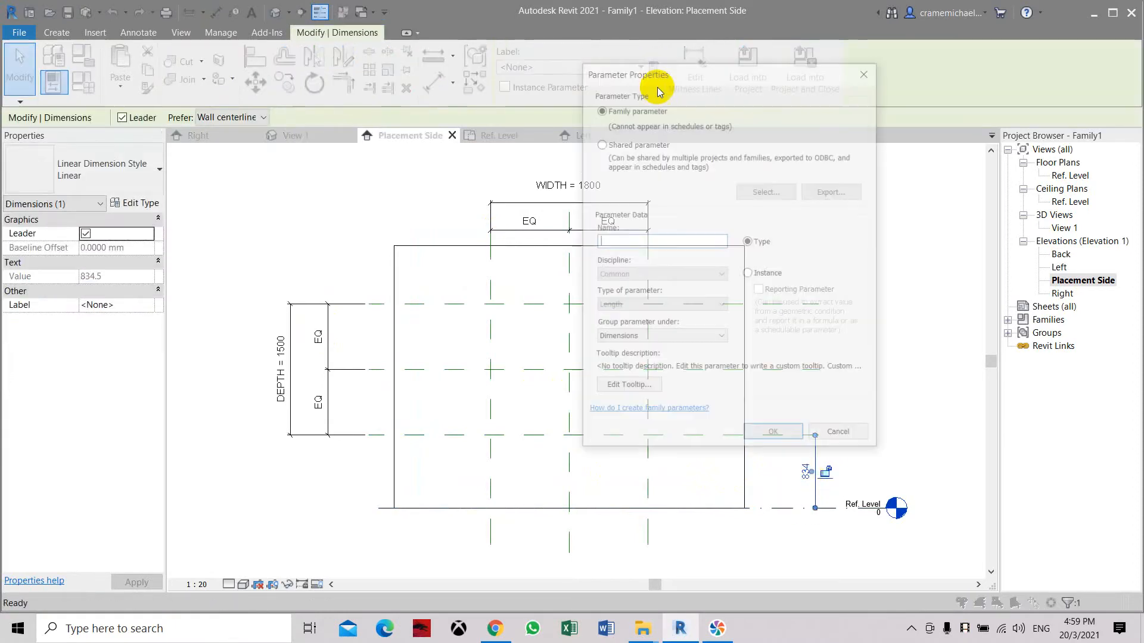
pyautogui.write('o')
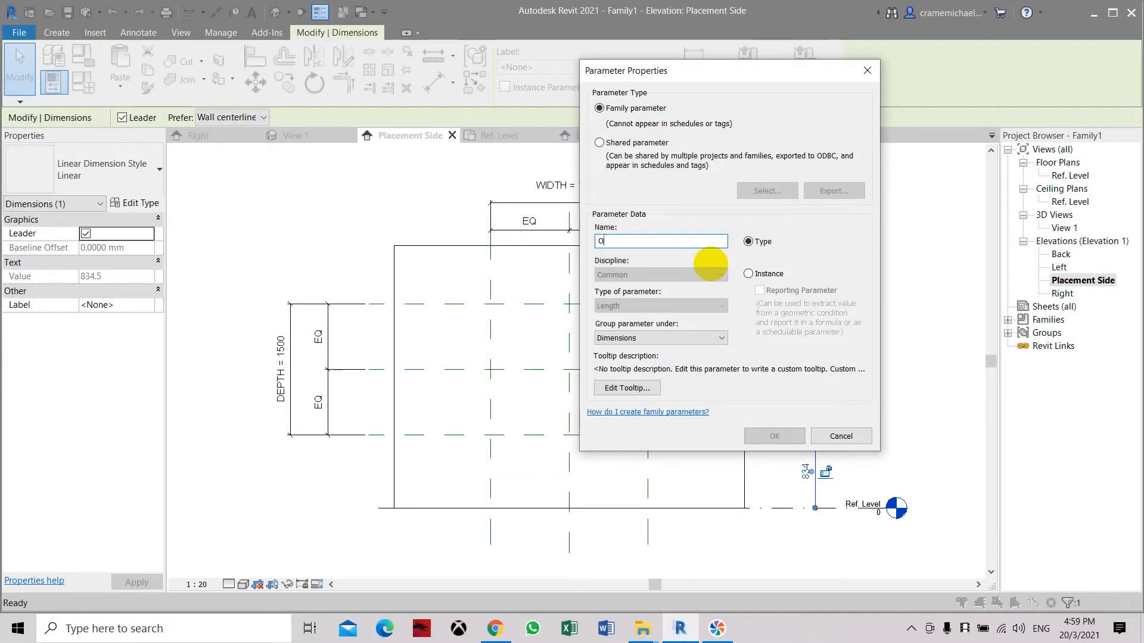
pyautogui.write('FFSET')
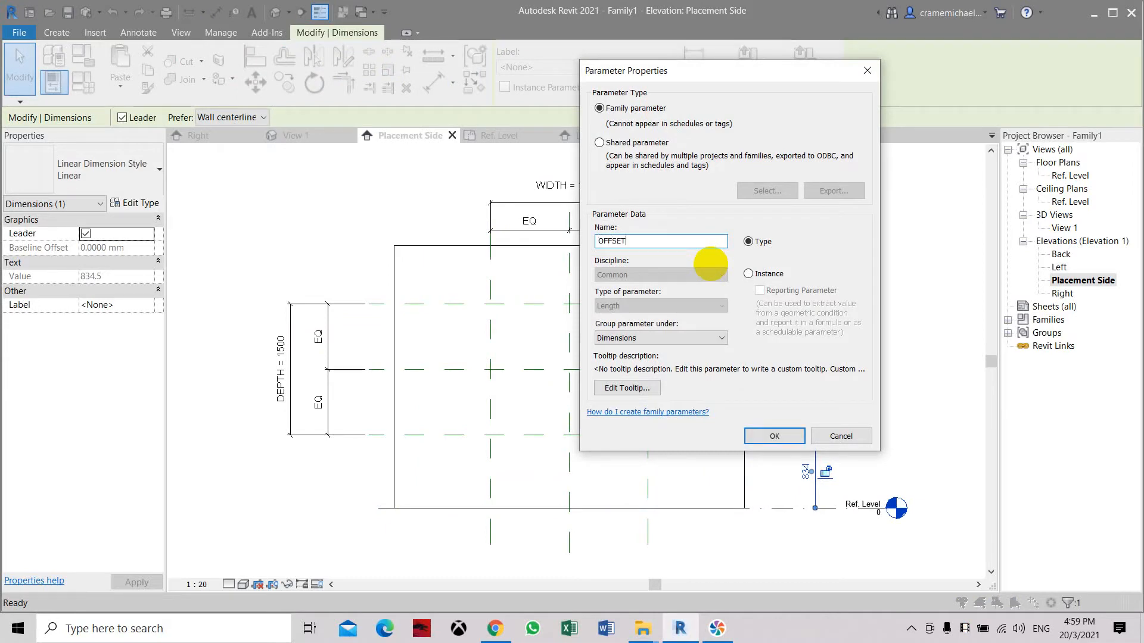
pyautogui.click(774, 436)
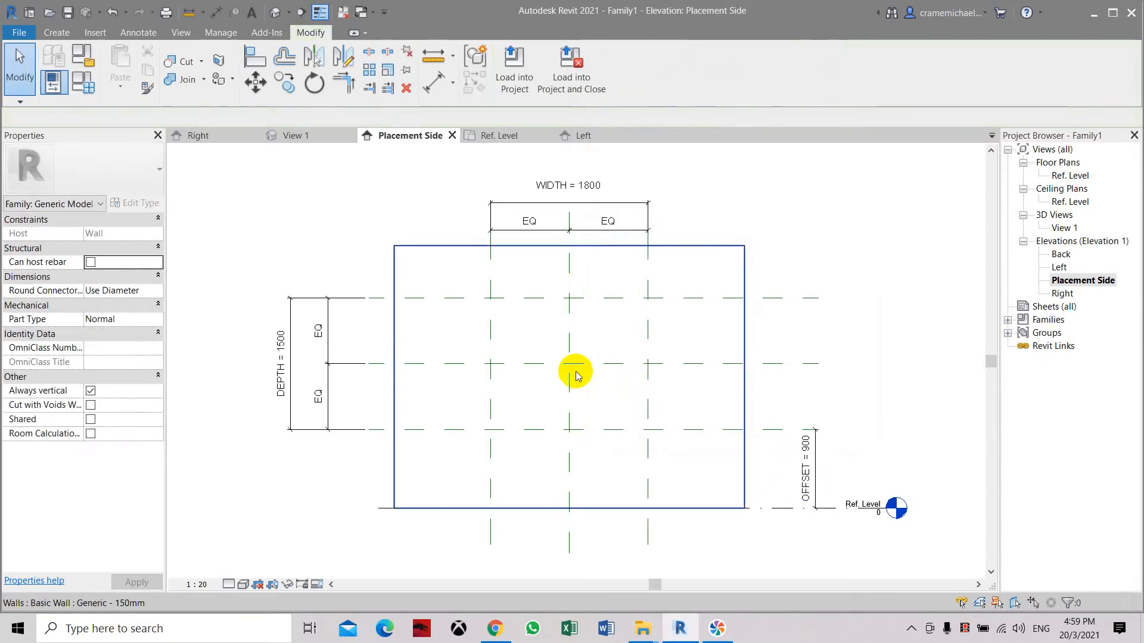
# - Start a solid extrusion and sketch its rectangular outline
pyautogui.click(57, 32)
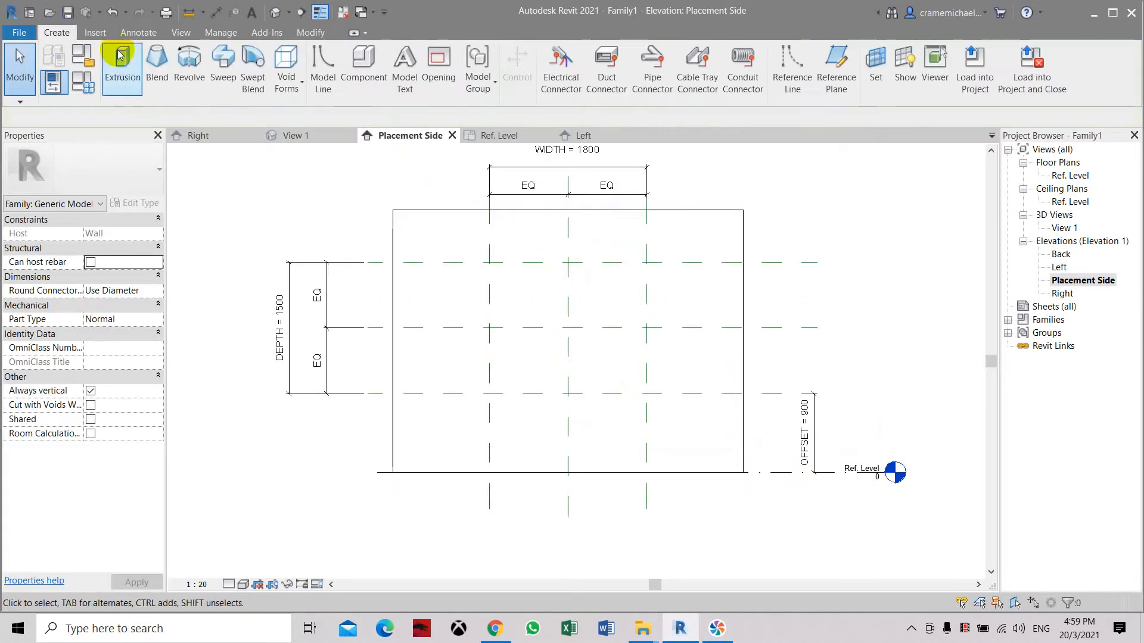
pyautogui.click(121, 64)
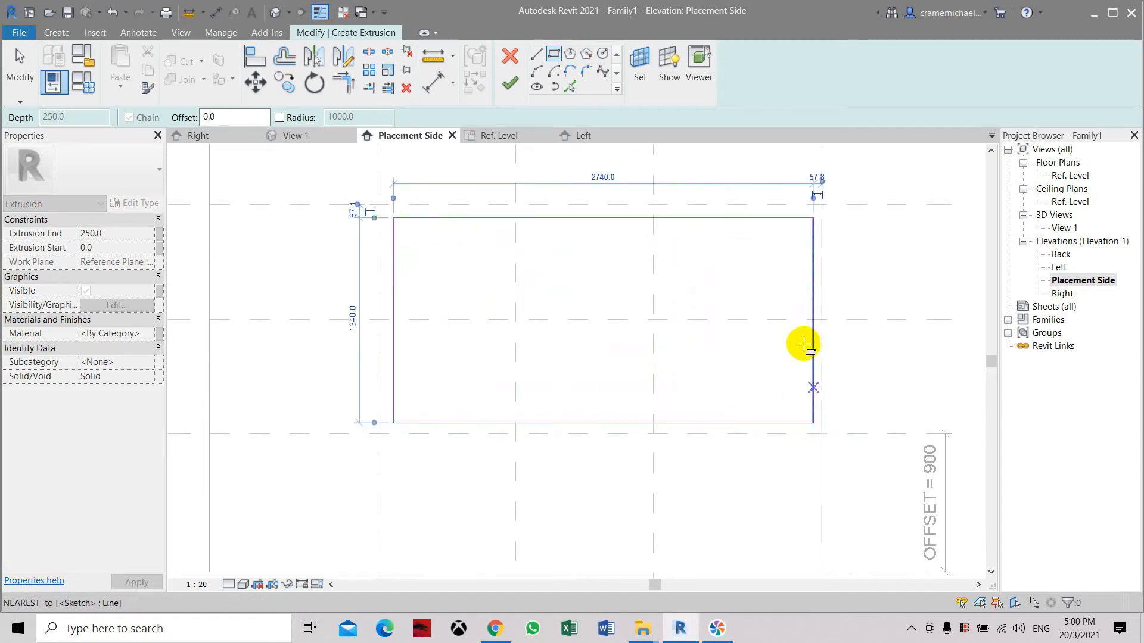
pyautogui.click(310, 58)
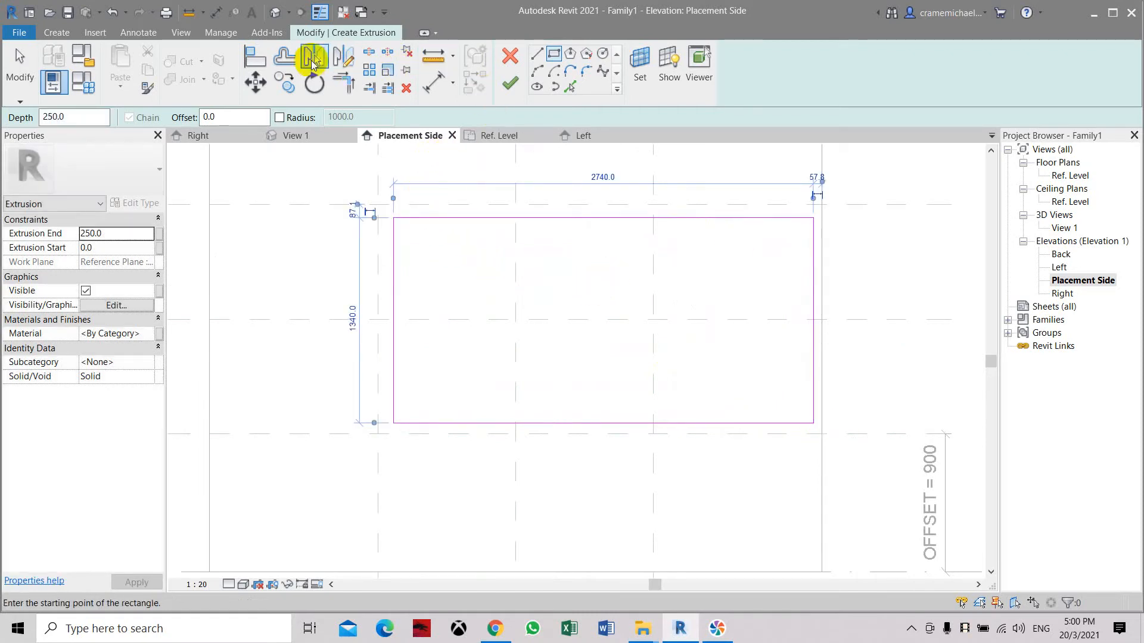
# - Align and lock the sketch edges to the reference planes and set Extrusion End to 500
pyautogui.click(312, 58)
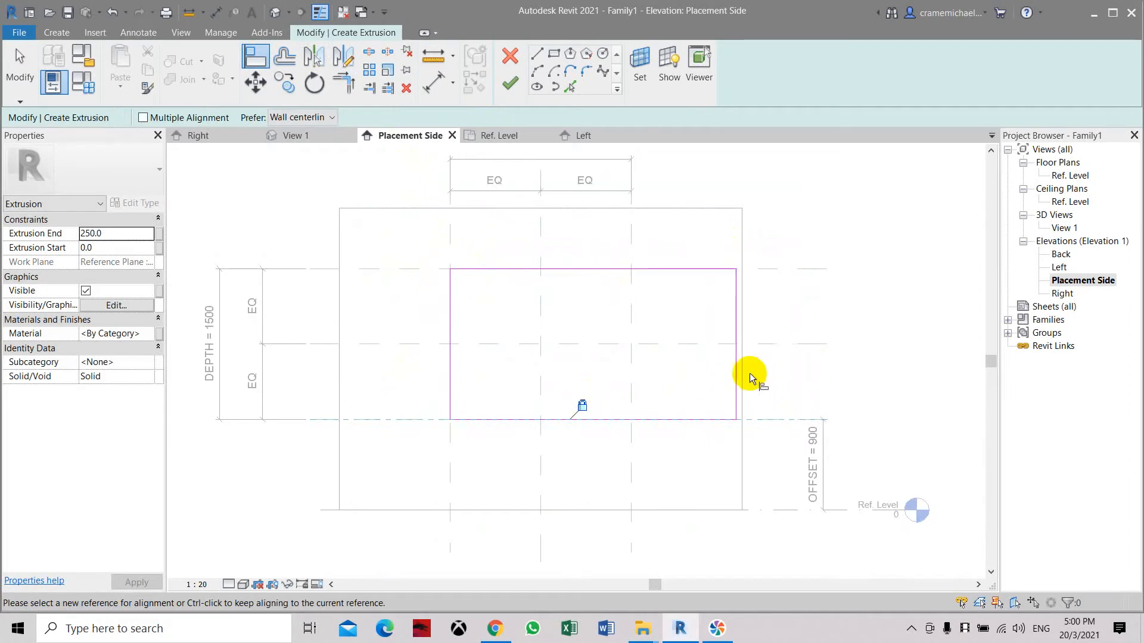
pyautogui.click(734, 364)
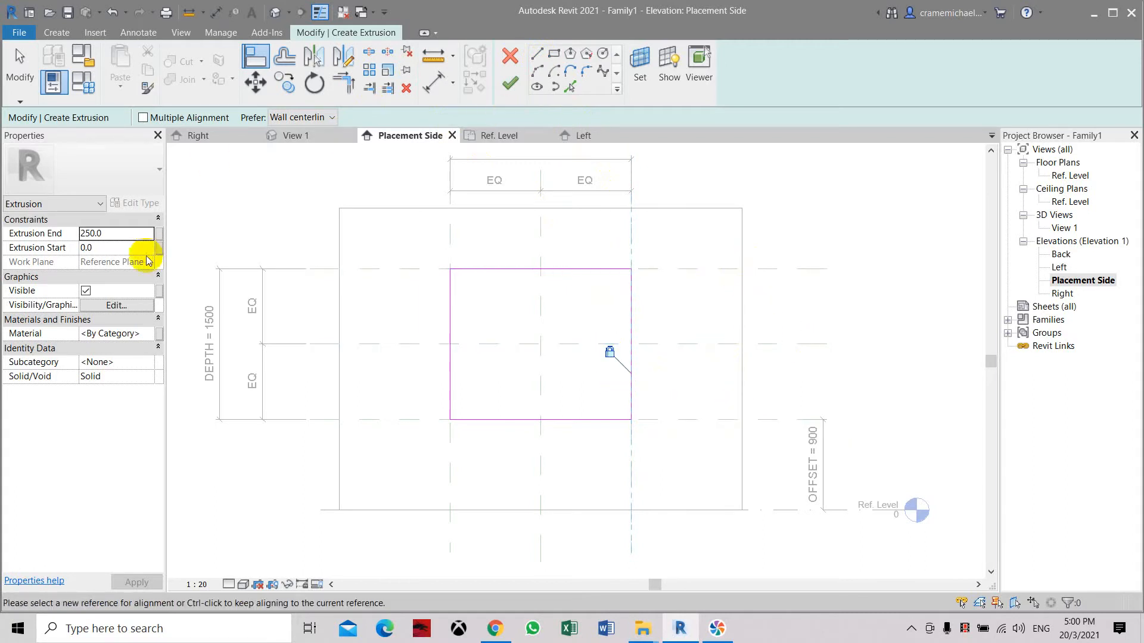
pyautogui.click(107, 233)
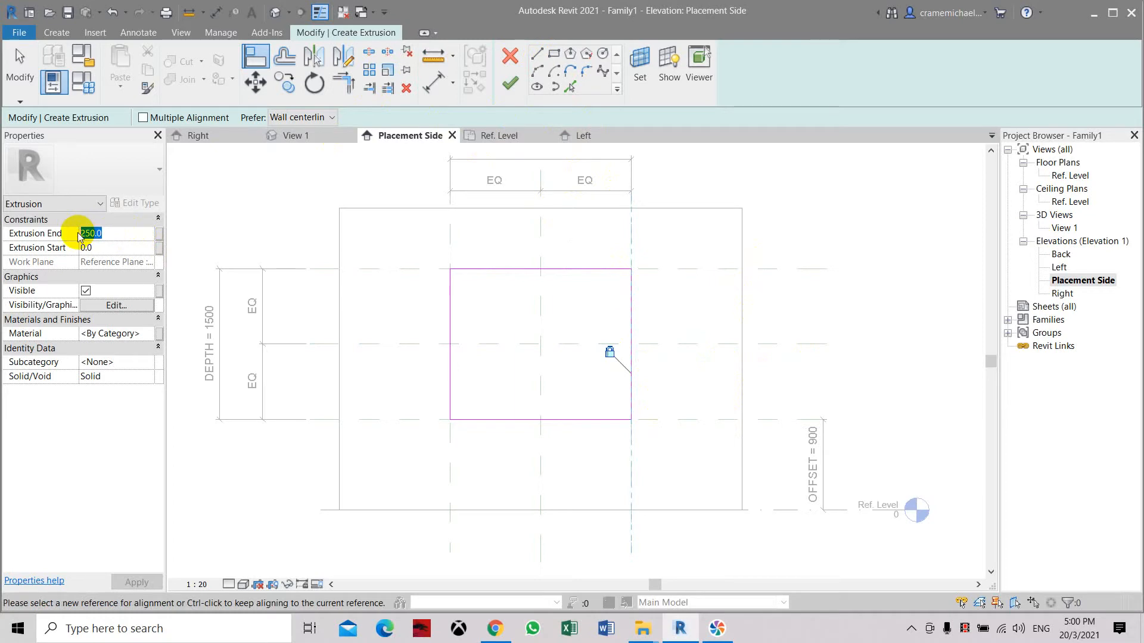
pyautogui.write('500')
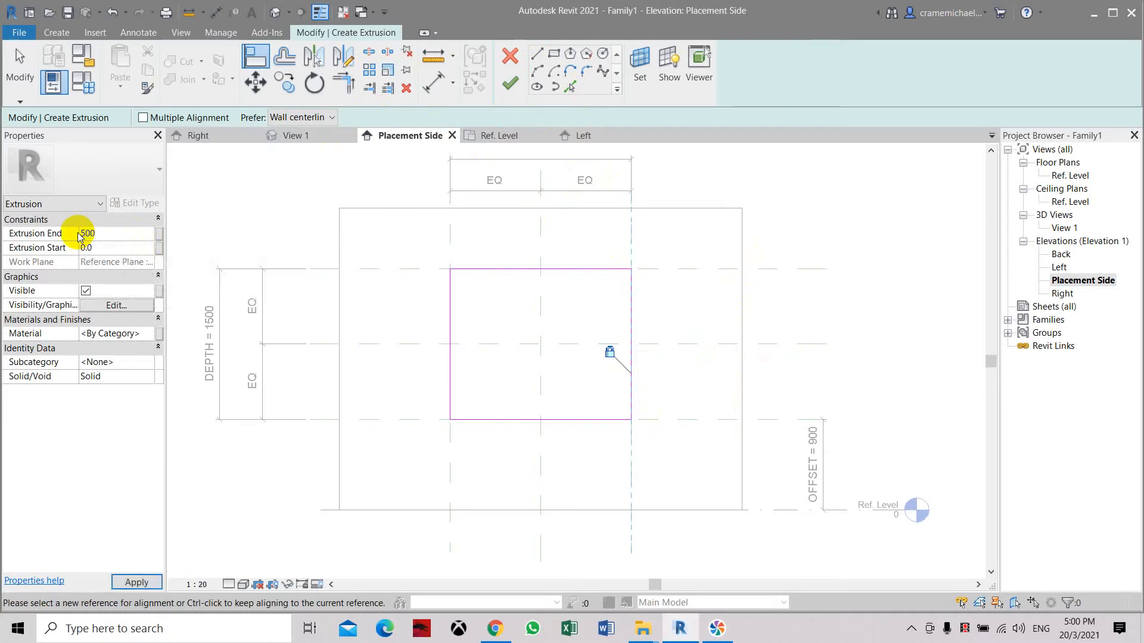
pyautogui.moveTo(511, 83)
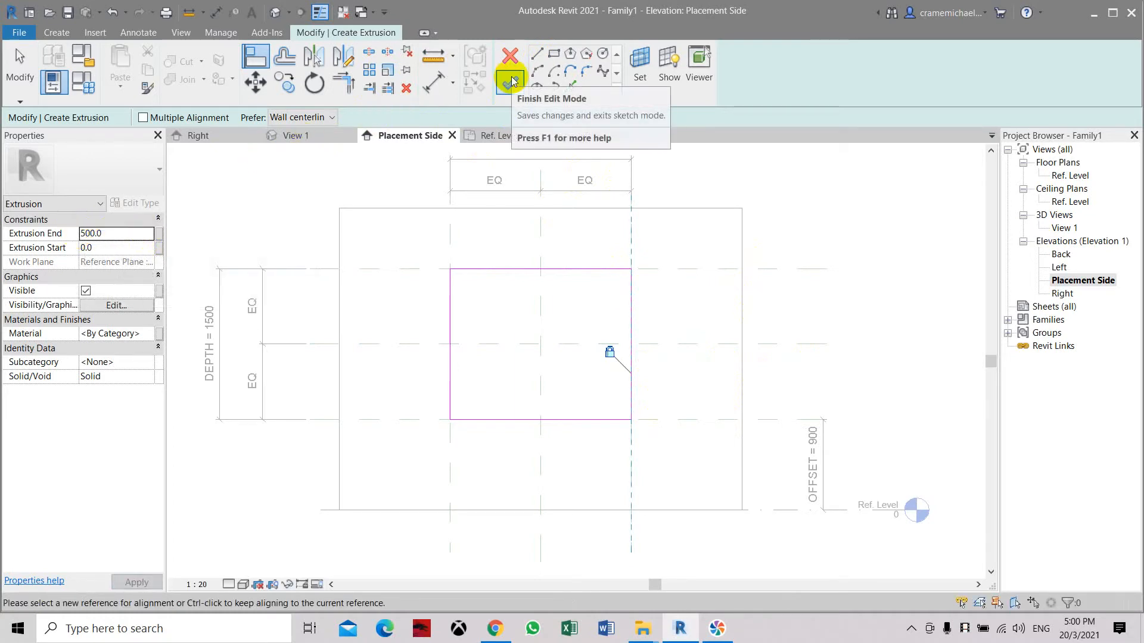
# - Finish the extrusion sketch and select the box in the 3D view
pyautogui.click(507, 81)
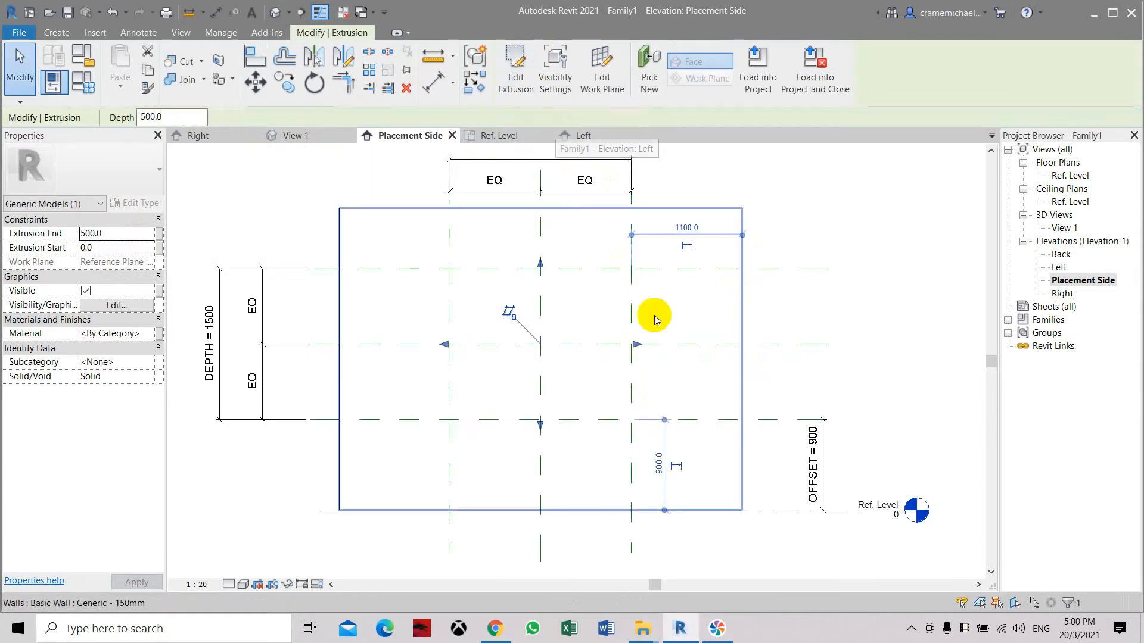
pyautogui.moveTo(276, 12)
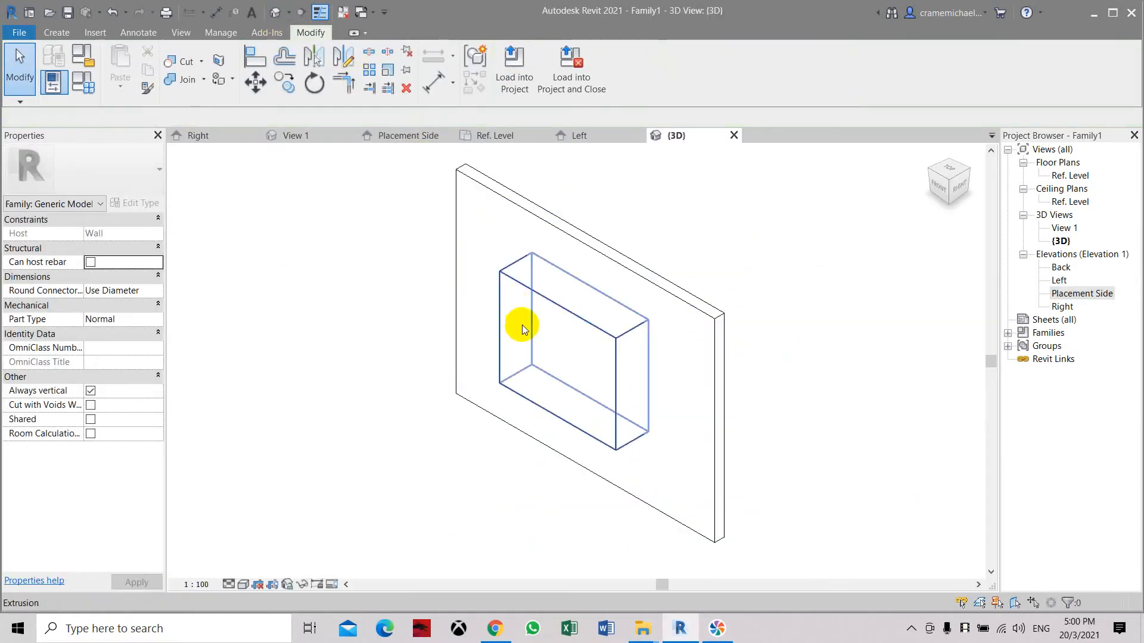
pyautogui.click(522, 327)
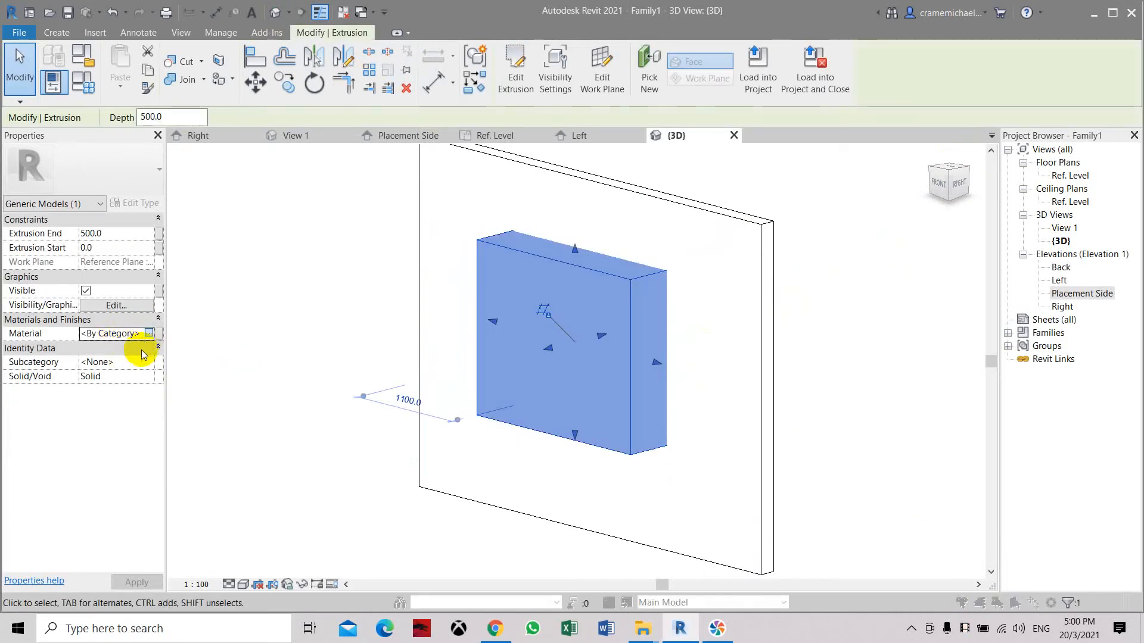
# - Search the Material Browser for GLASS and assign bronze glazing glass to the extrusion
pyautogui.click(148, 334)
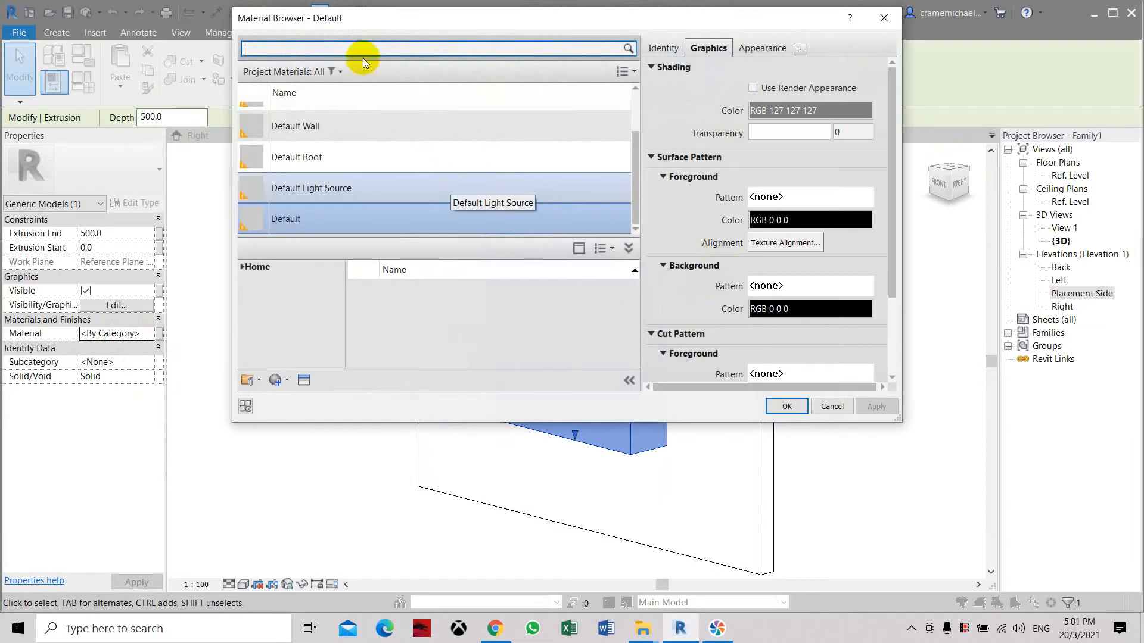
pyautogui.write('G')
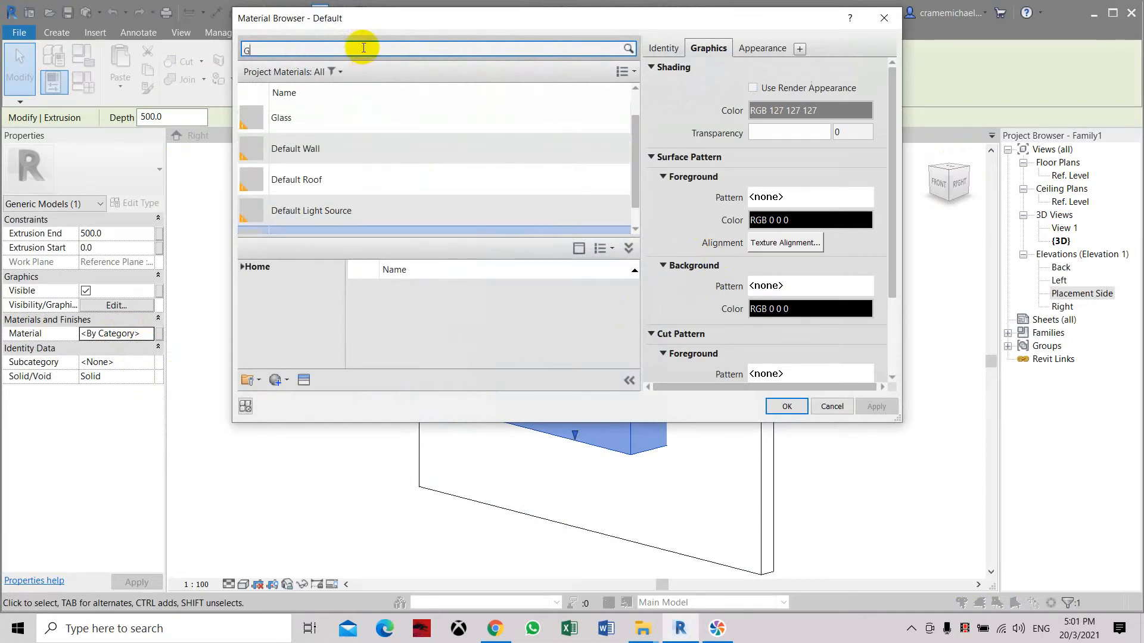
pyautogui.write('A')
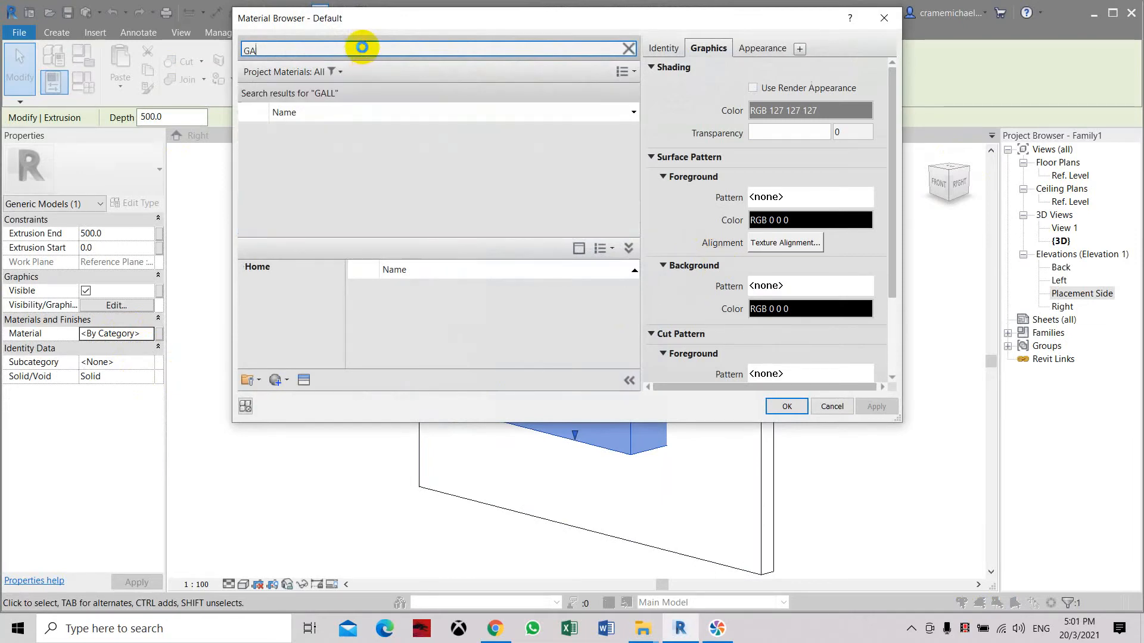
pyautogui.write('LASS')
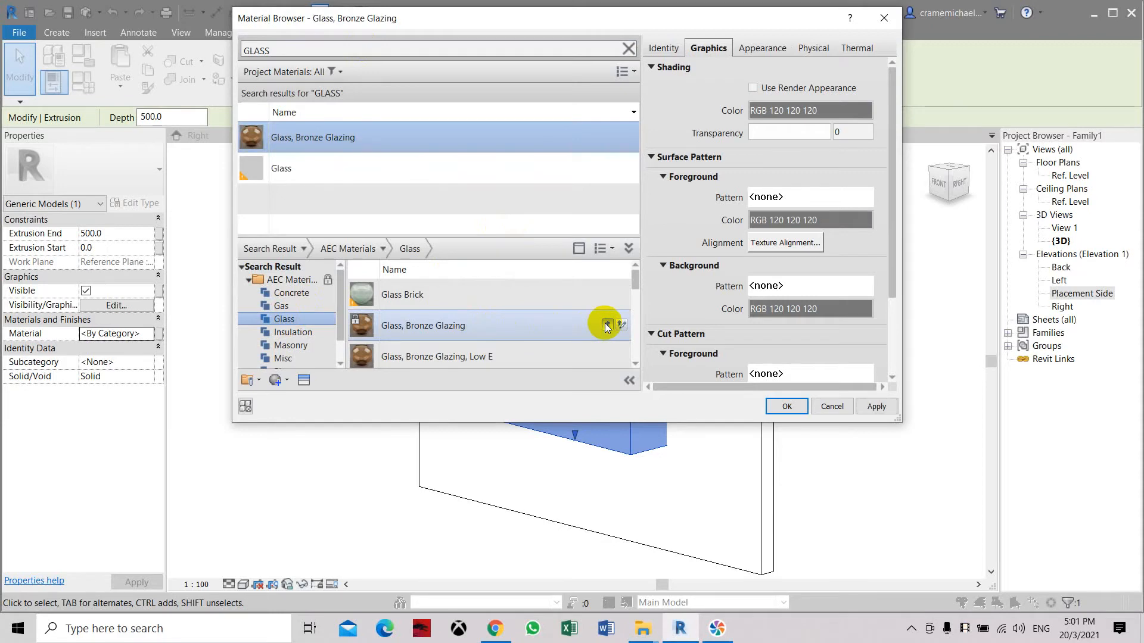
pyautogui.click(753, 88)
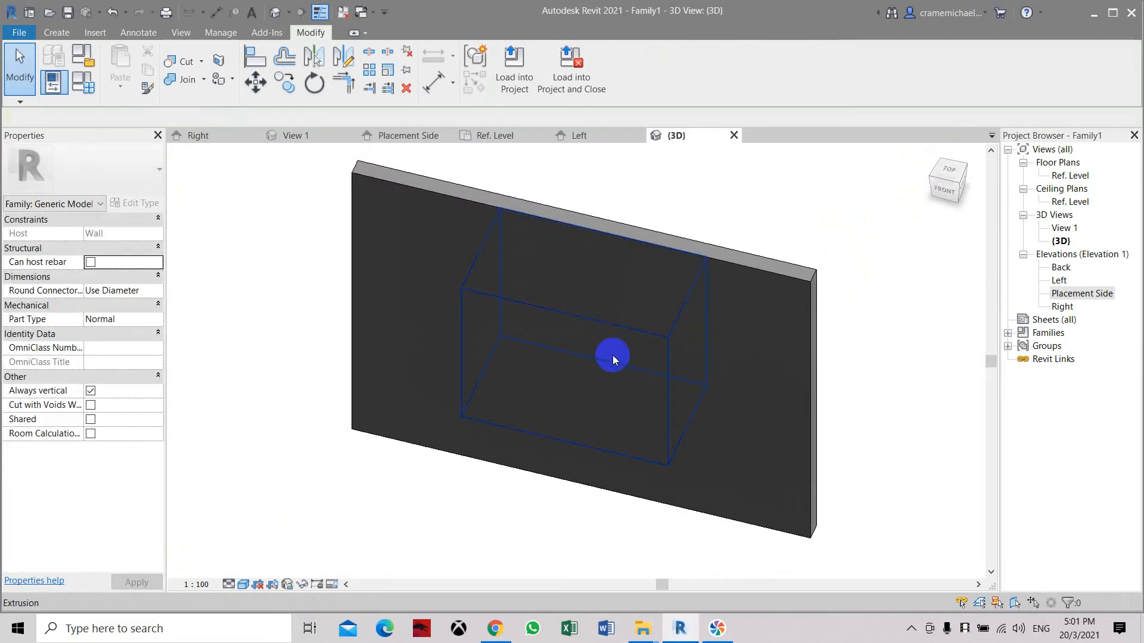
pyautogui.moveTo(637, 350)
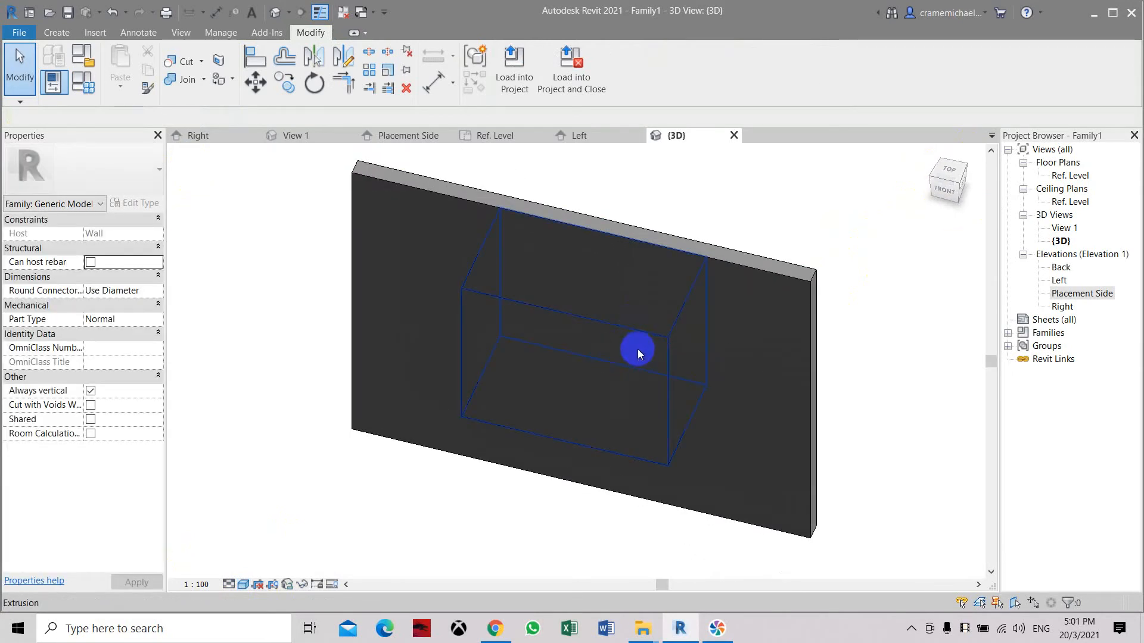
# - Set the family view's visual style to Wireframe and start a new project
pyautogui.click(229, 584)
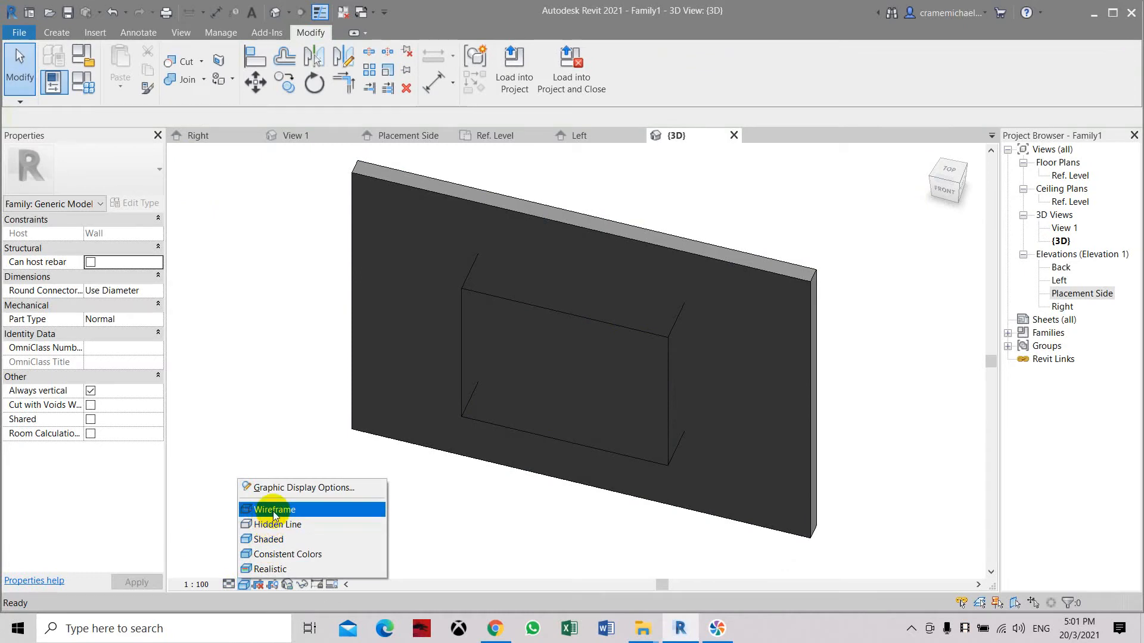
pyautogui.click(275, 510)
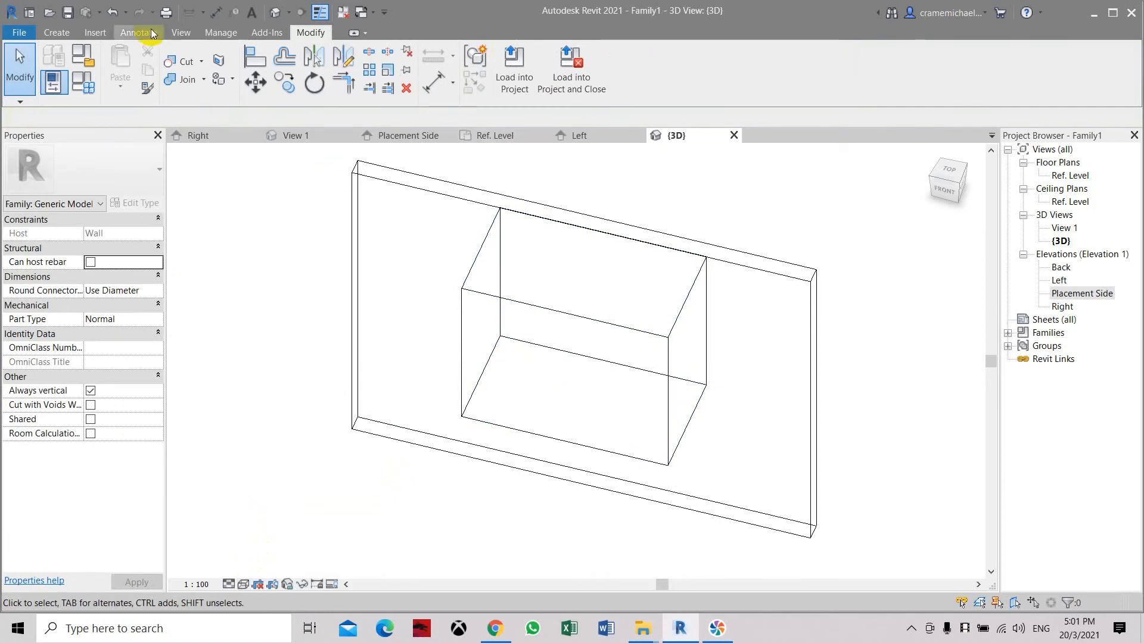
pyautogui.click(18, 33)
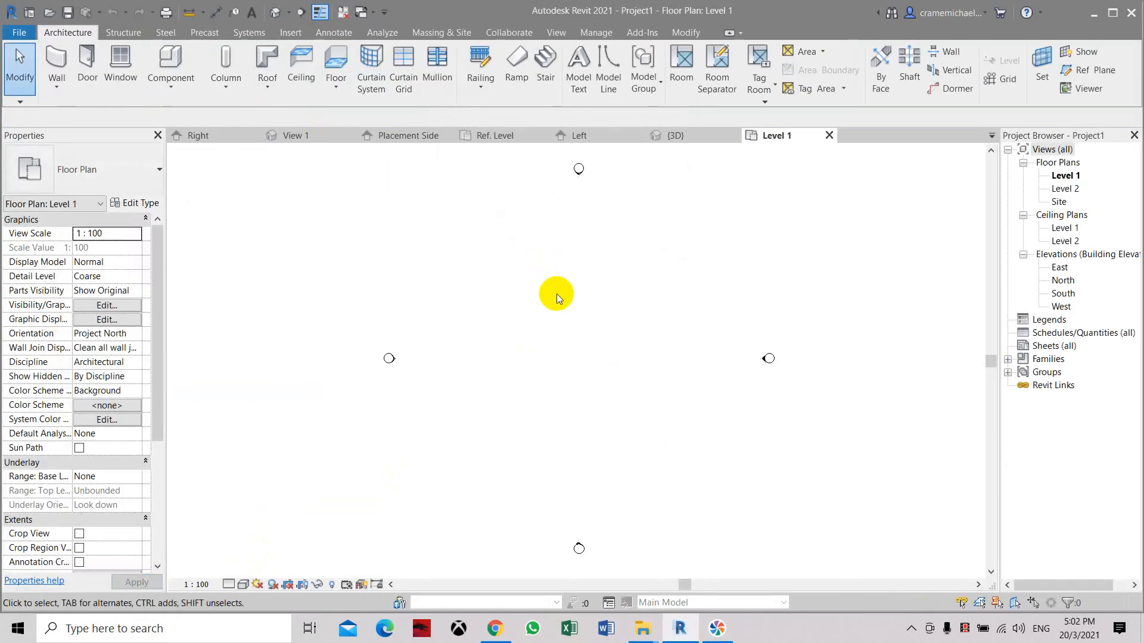
pyautogui.moveTo(57, 92)
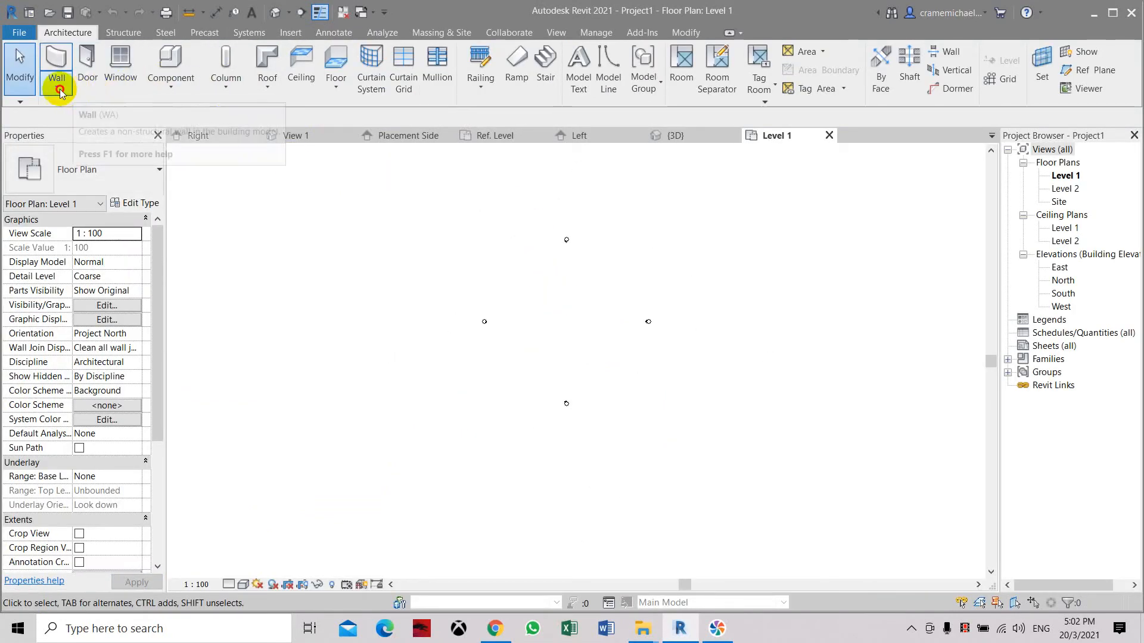
# - Draw four walls forming a rectangle on Level 1, then open the default 3D view
pyautogui.click(58, 59)
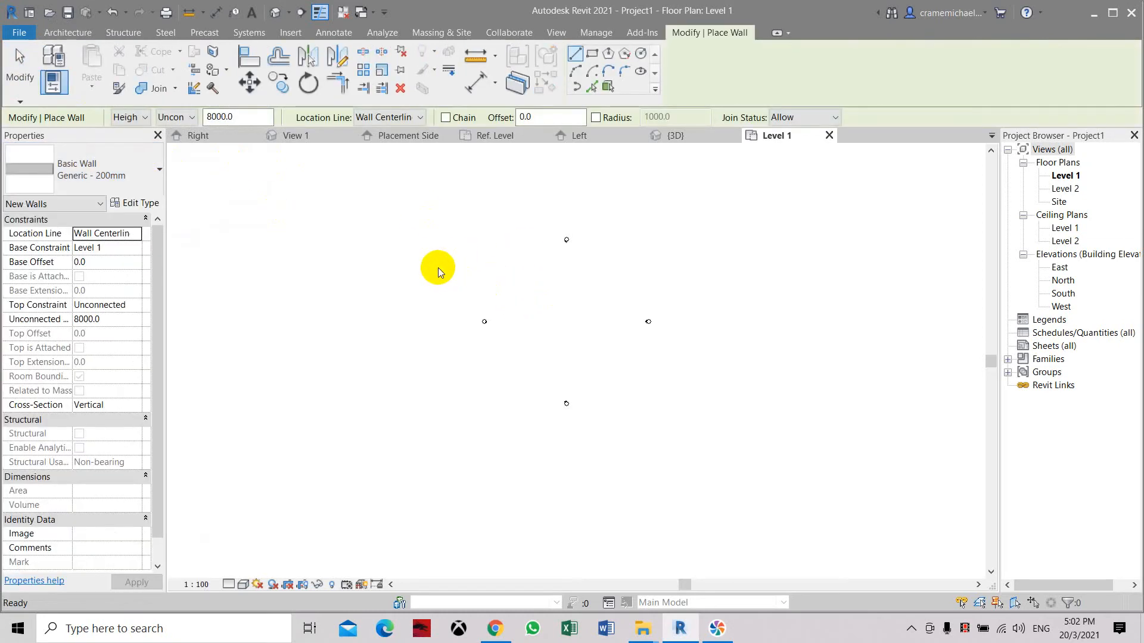
pyautogui.click(717, 320)
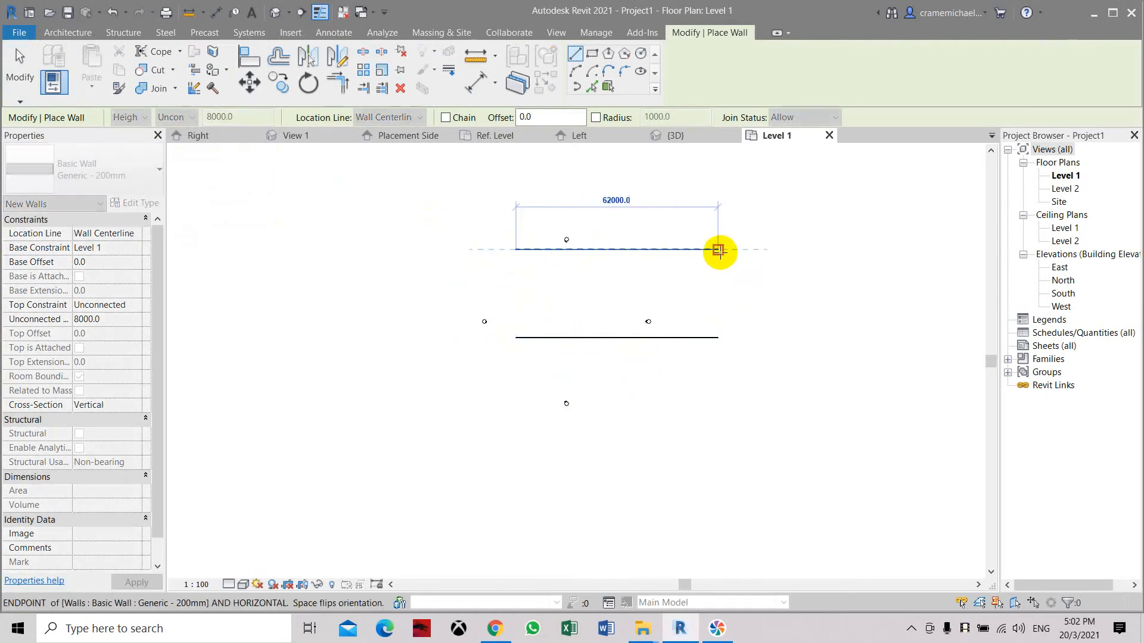
pyautogui.click(718, 337)
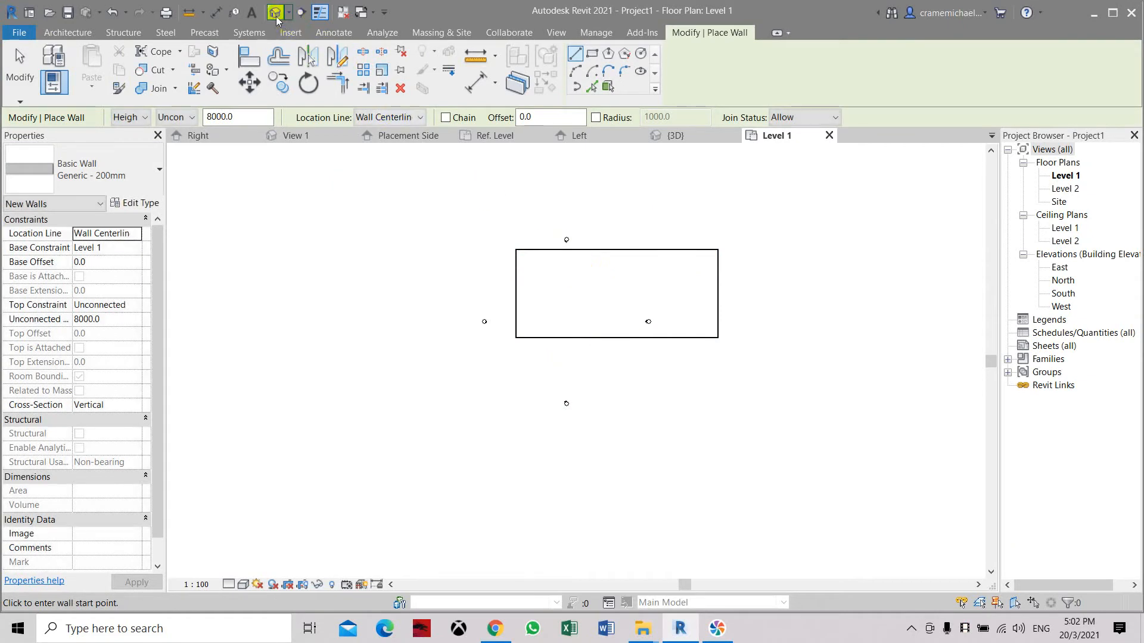
pyautogui.click(275, 12)
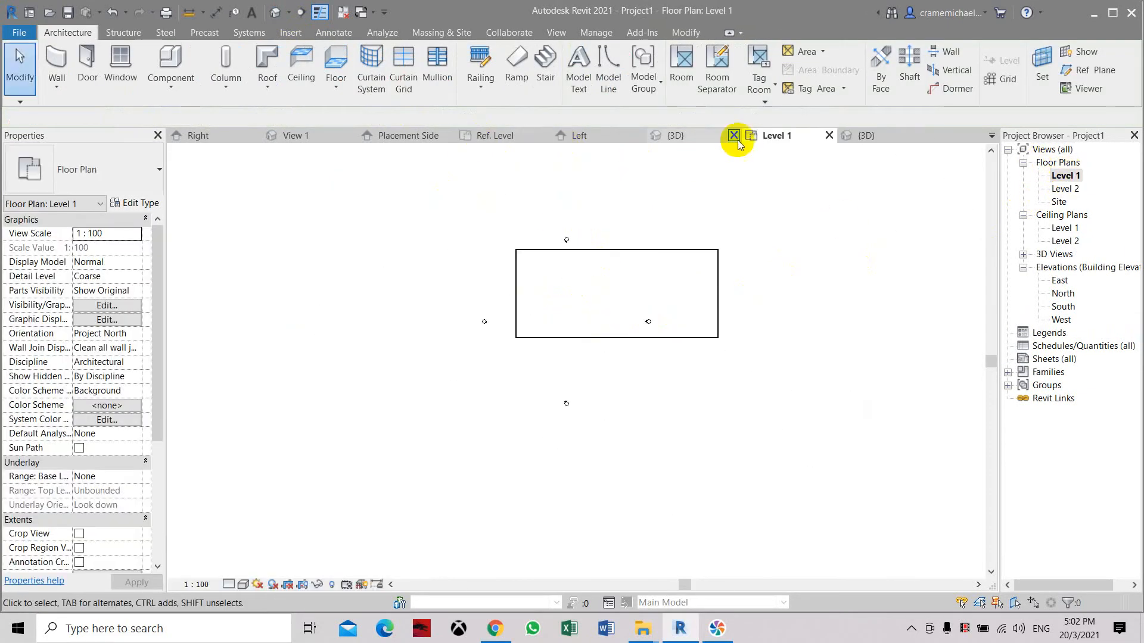
# - Close a 3D view tab and place Family1 instances on the top and left walls
pyautogui.click(675, 135)
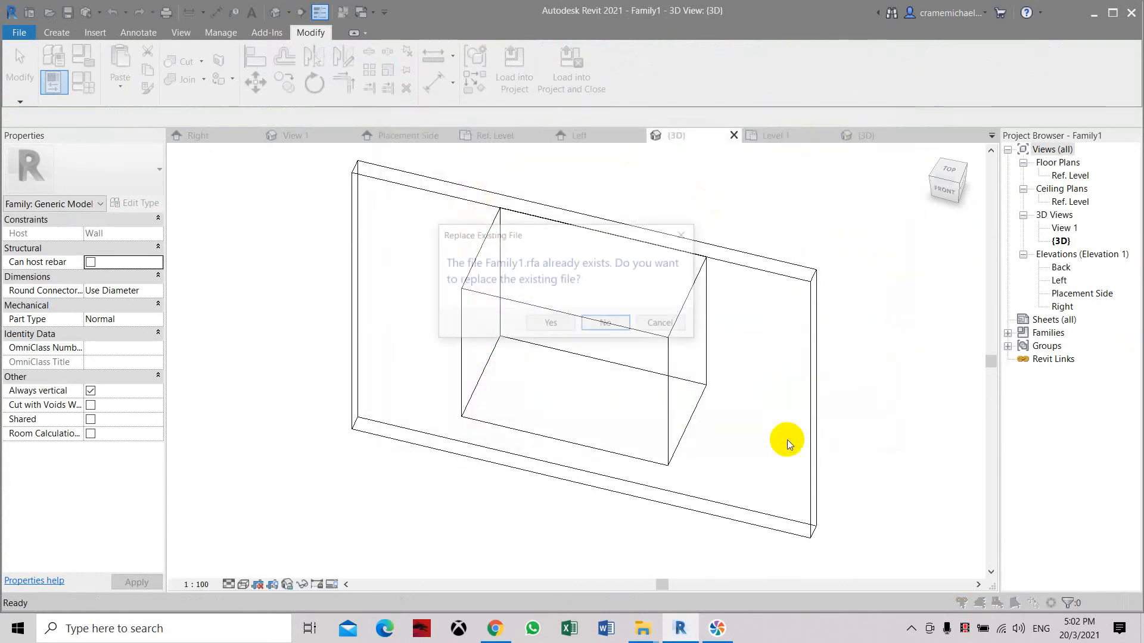
pyautogui.click(550, 323)
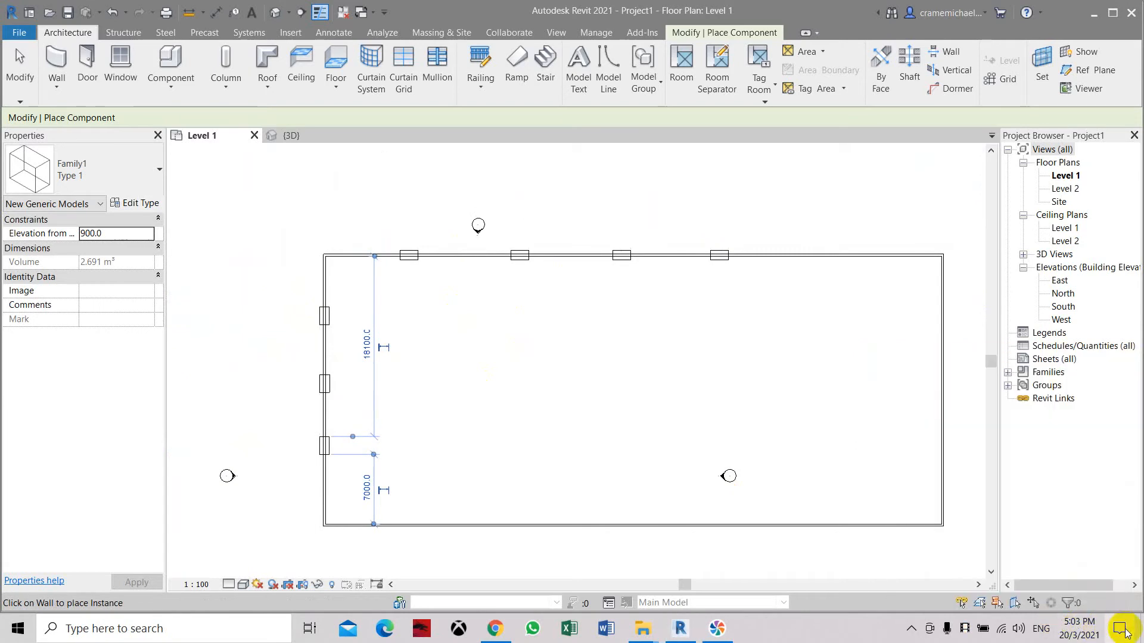
# - Select a placed Family1 box in the 3D view and open it in the Family Editor
pyautogui.click(1122, 626)
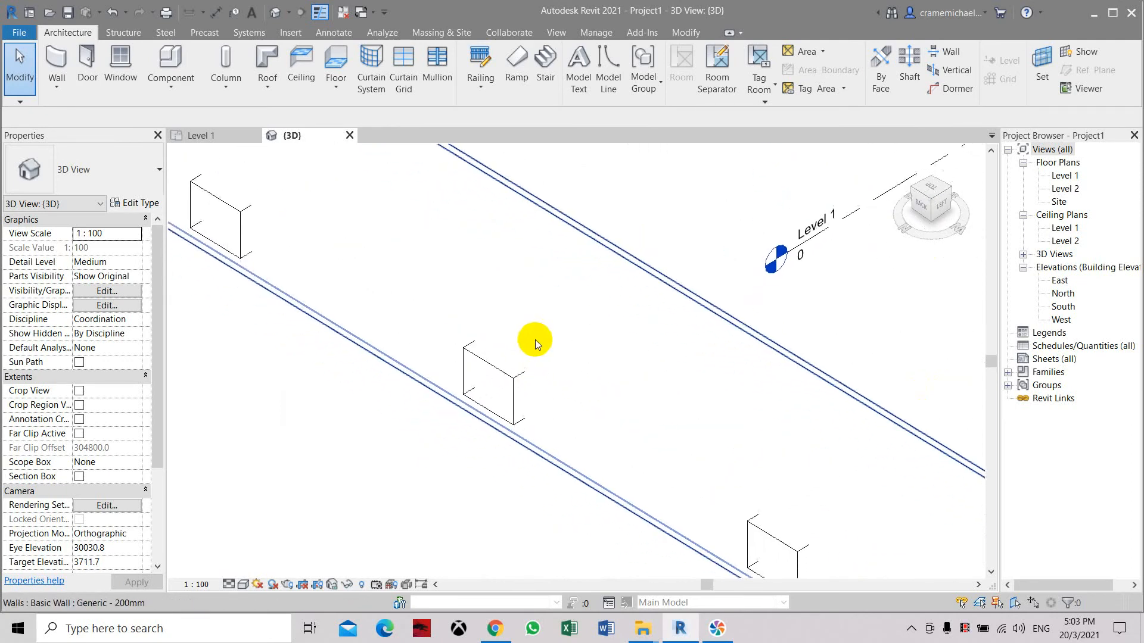
pyautogui.click(228, 584)
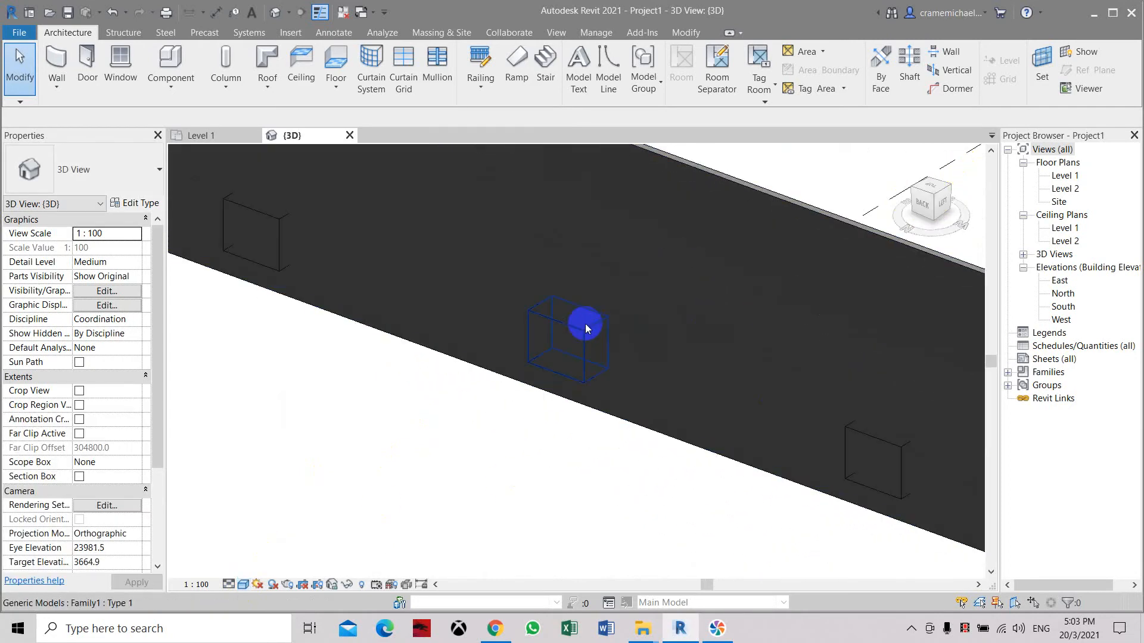
pyautogui.click(582, 324)
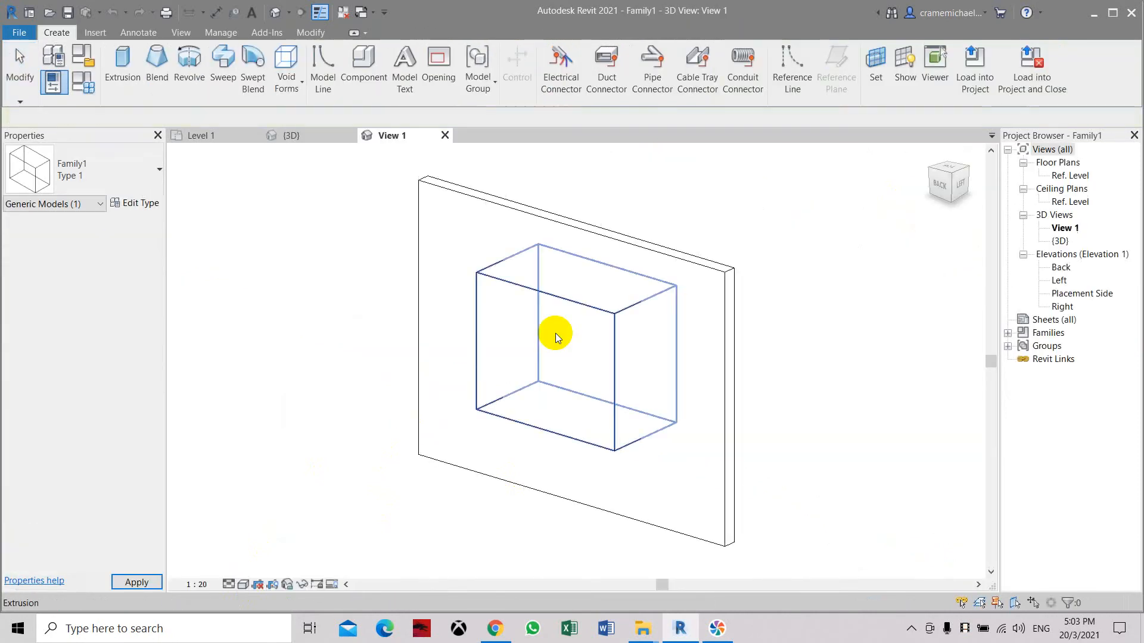
# - Enable Cut with Voids When Loaded for Family1 and save the family while loading it
pyautogui.click(555, 336)
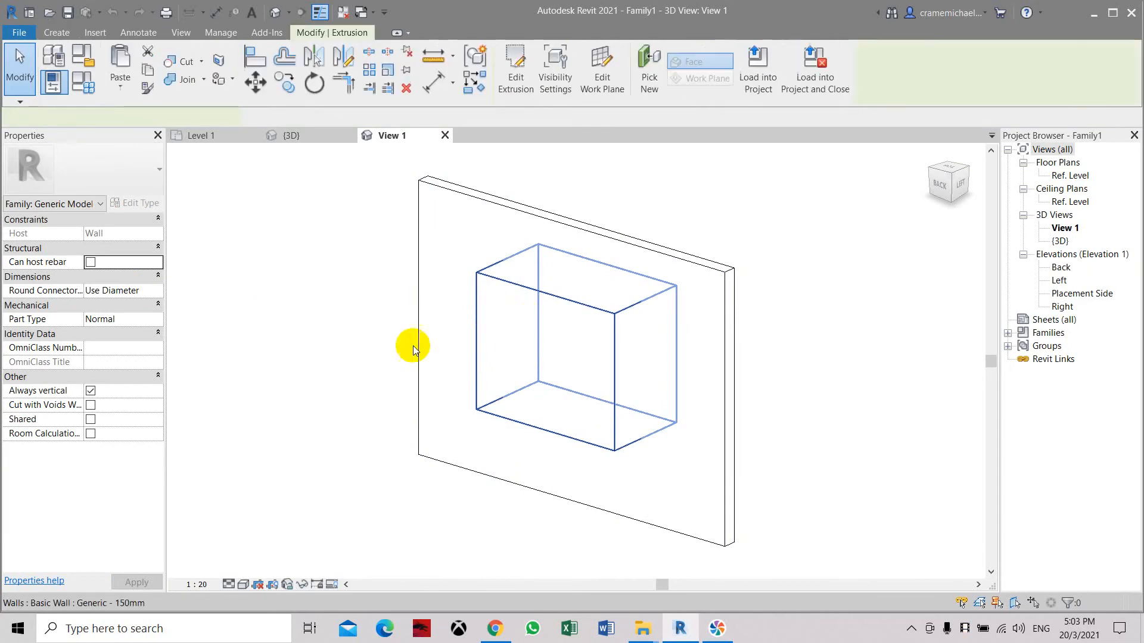
pyautogui.click(552, 346)
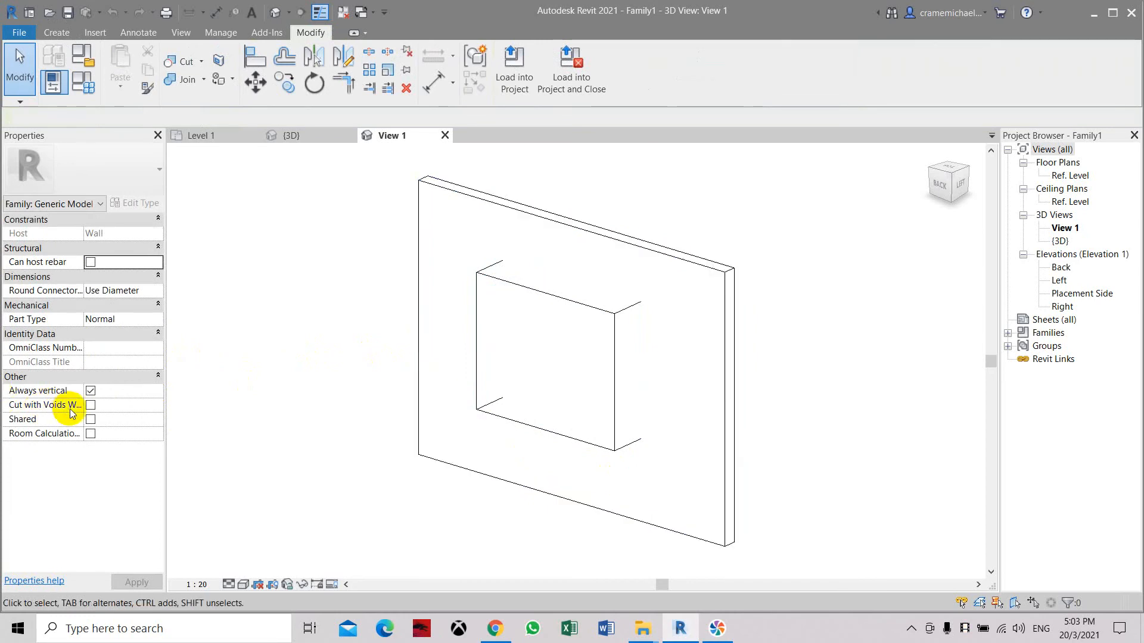
pyautogui.click(90, 405)
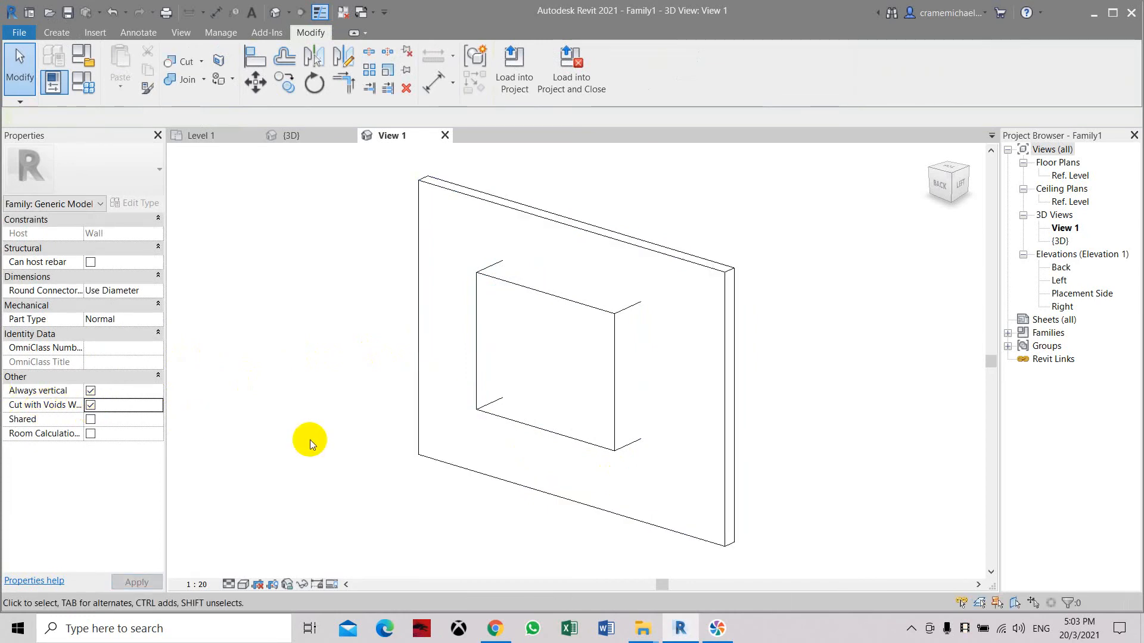
pyautogui.moveTo(20, 33)
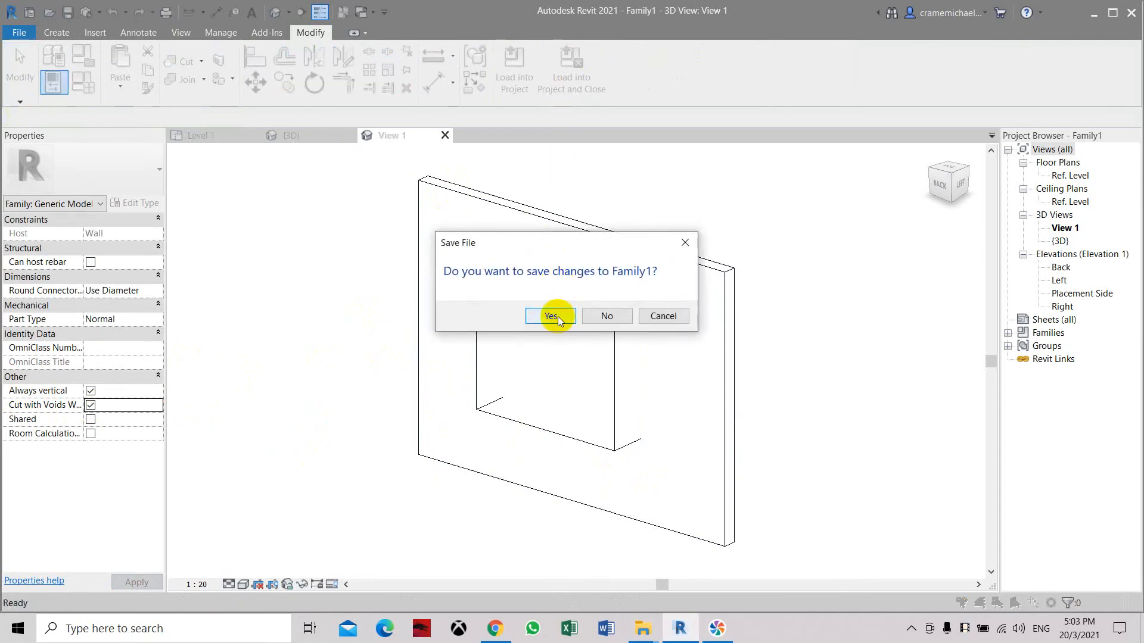
pyautogui.click(551, 316)
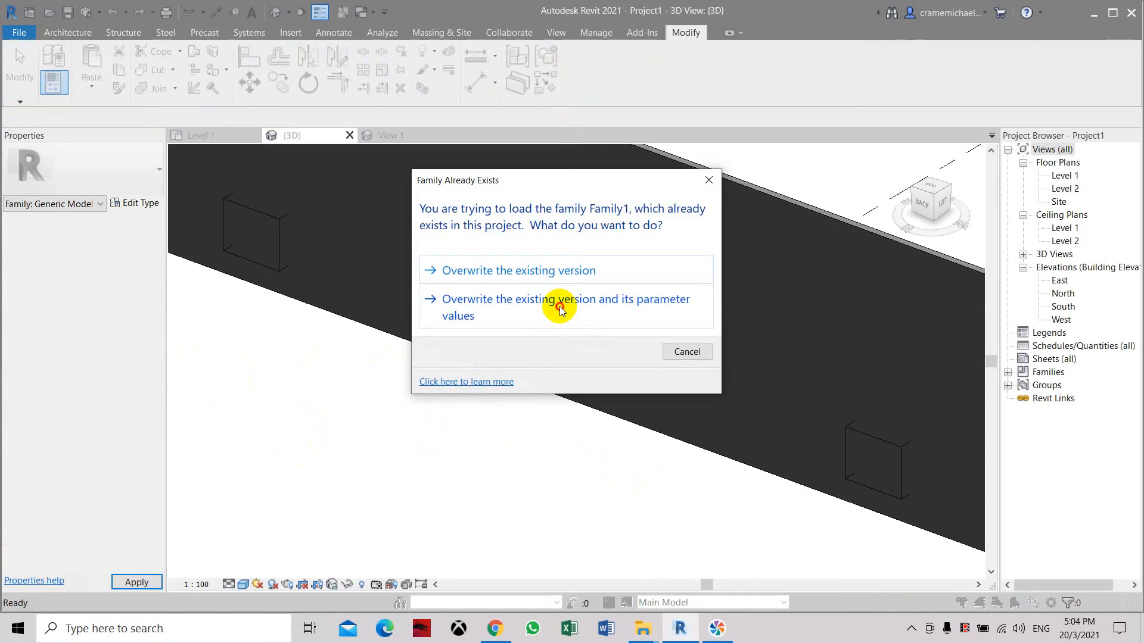
# - Overwrite the family and its parameter values, then orbit the shaded 3D model along the walls
pyautogui.click(559, 307)
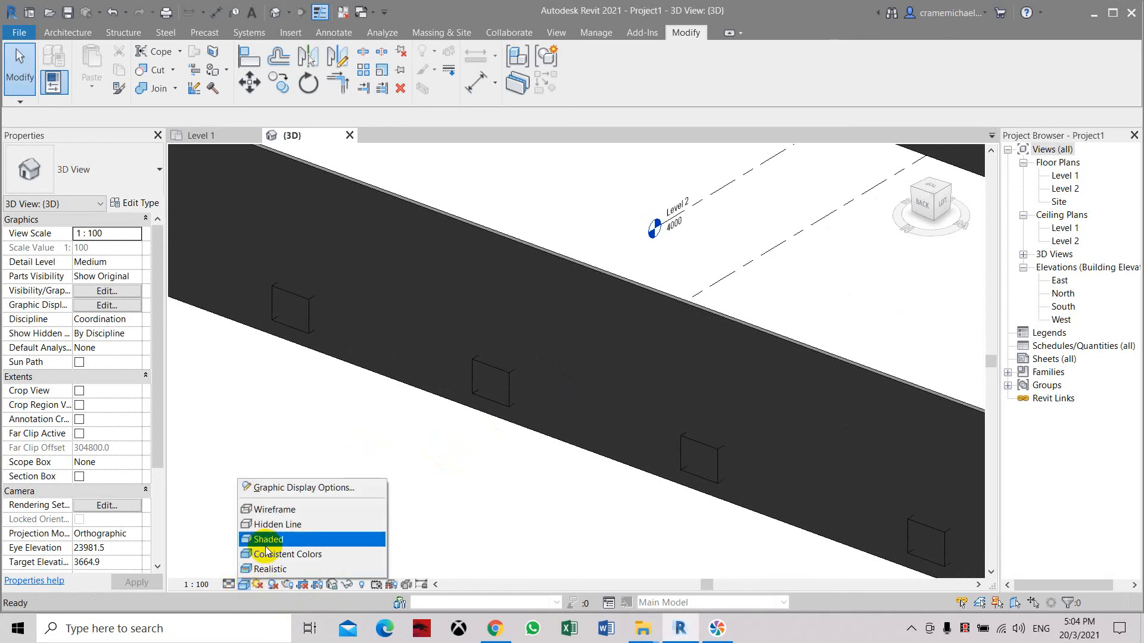
pyautogui.click(267, 539)
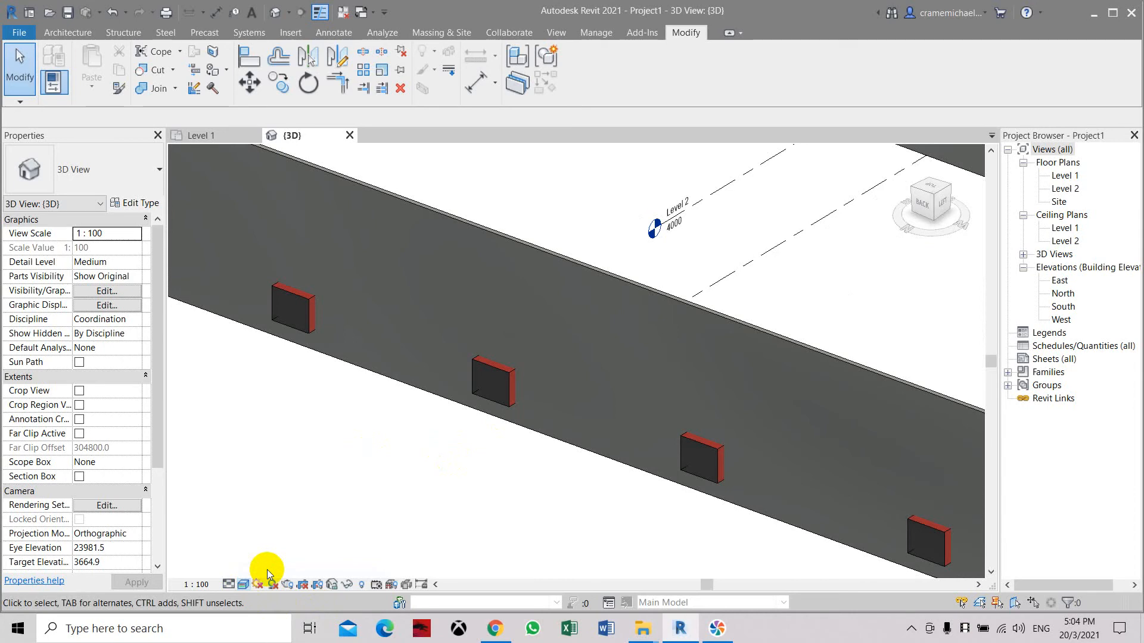
pyautogui.click(702, 459)
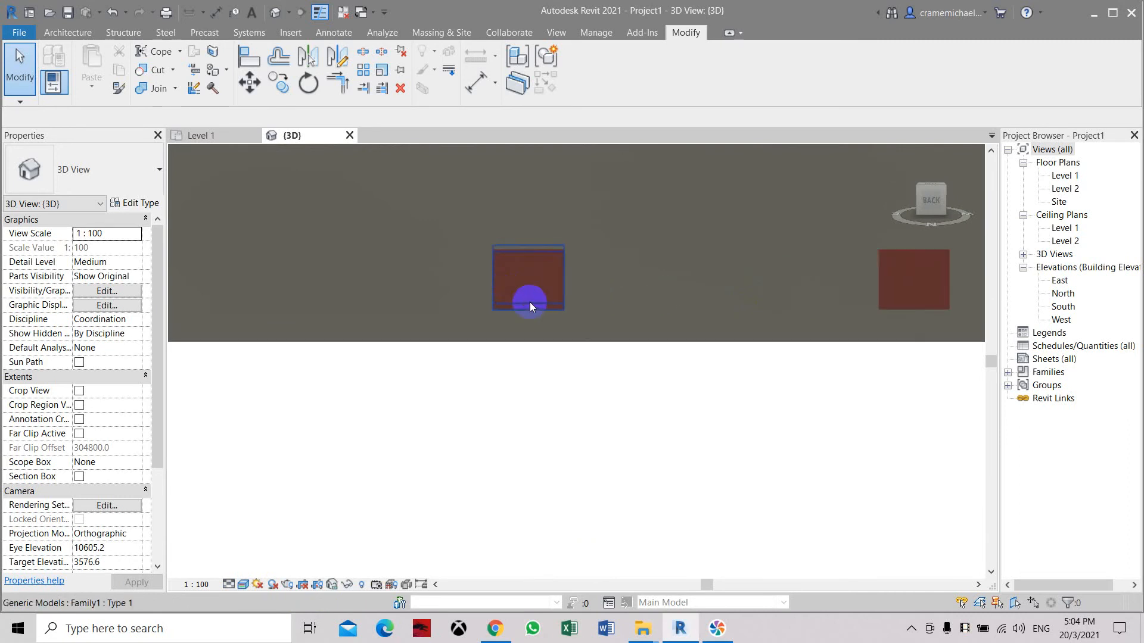
pyautogui.click(929, 202)
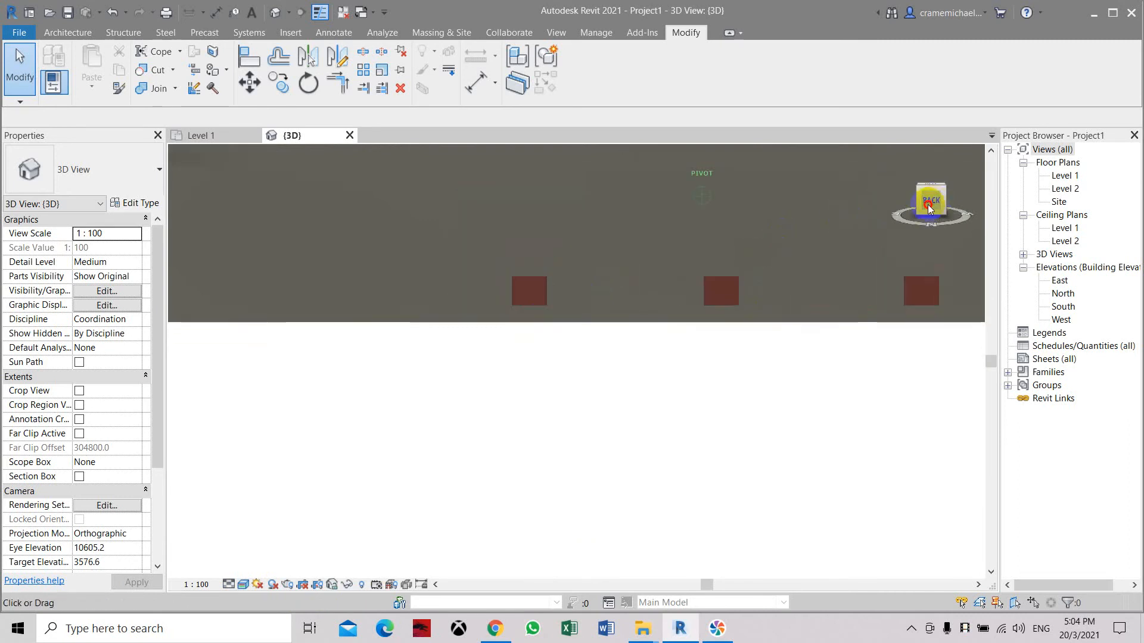
pyautogui.moveTo(930, 202); pyautogui.dragTo(663, 202)
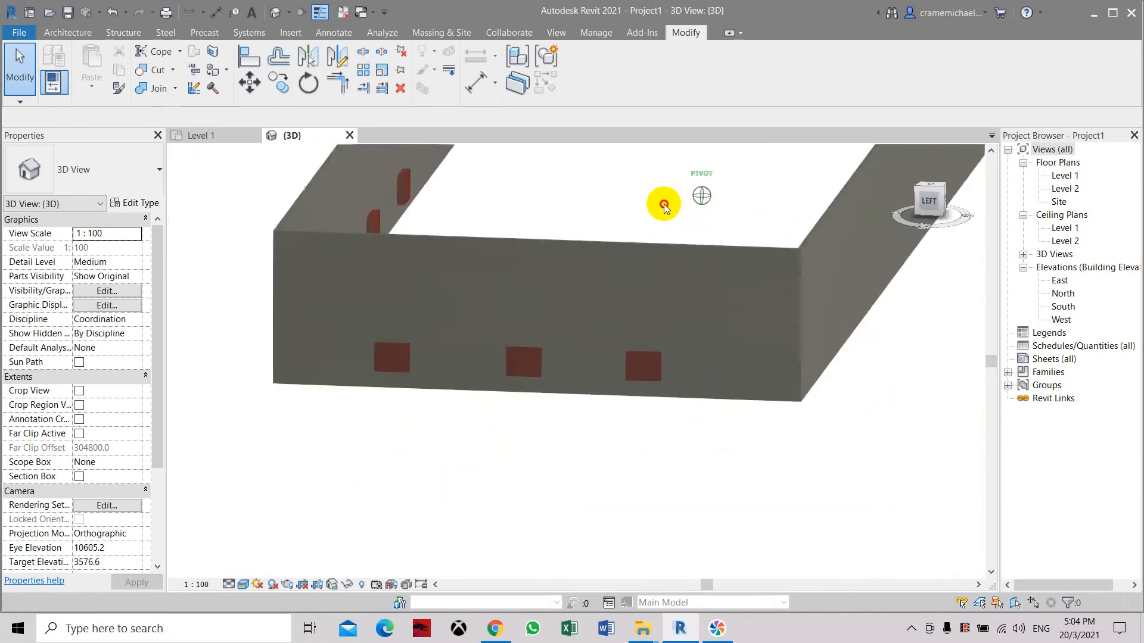
pyautogui.moveTo(664, 203); pyautogui.dragTo(776, 231)
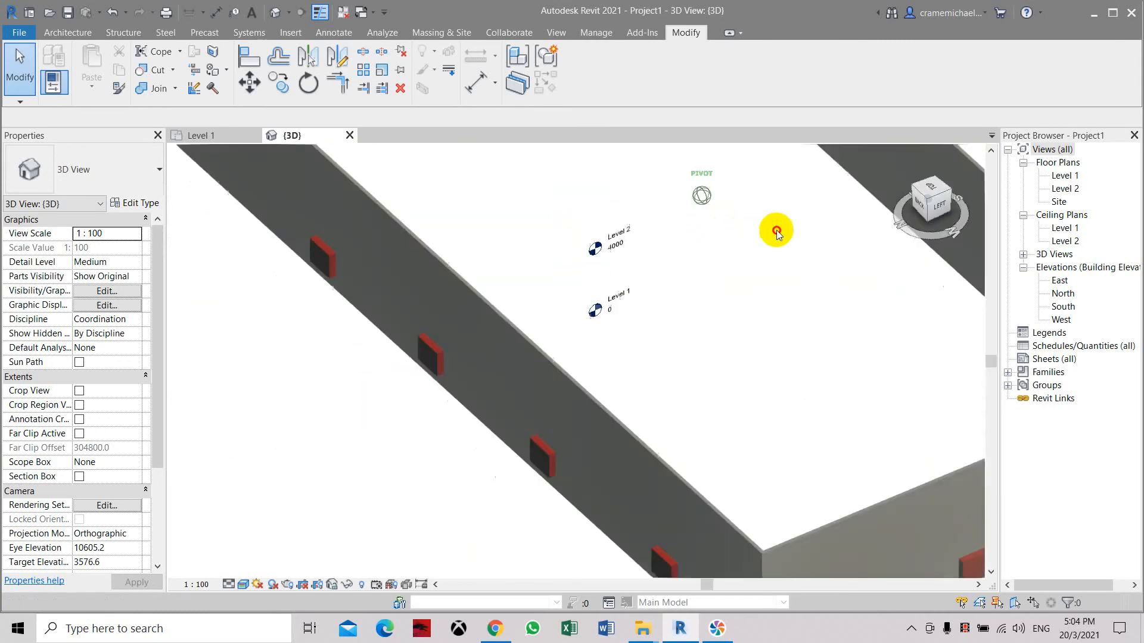
pyautogui.moveTo(777, 231); pyautogui.dragTo(734, 359)
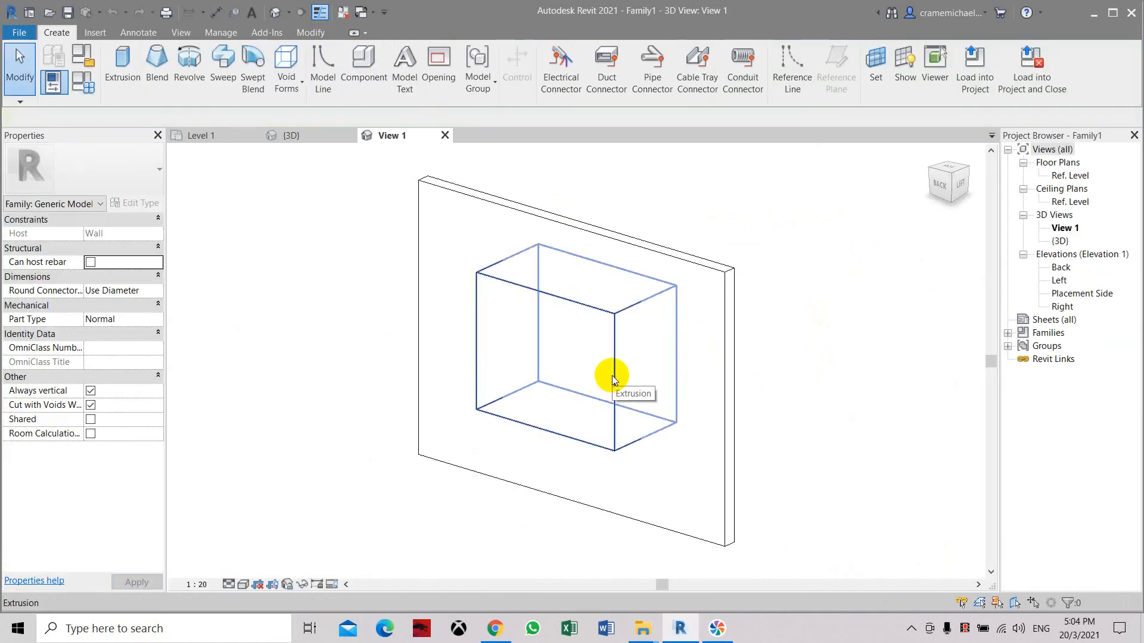
# - Turn off Use Render Appearance for the Glass, Bronze Glazing material's shading graphics
pyautogui.click(611, 379)
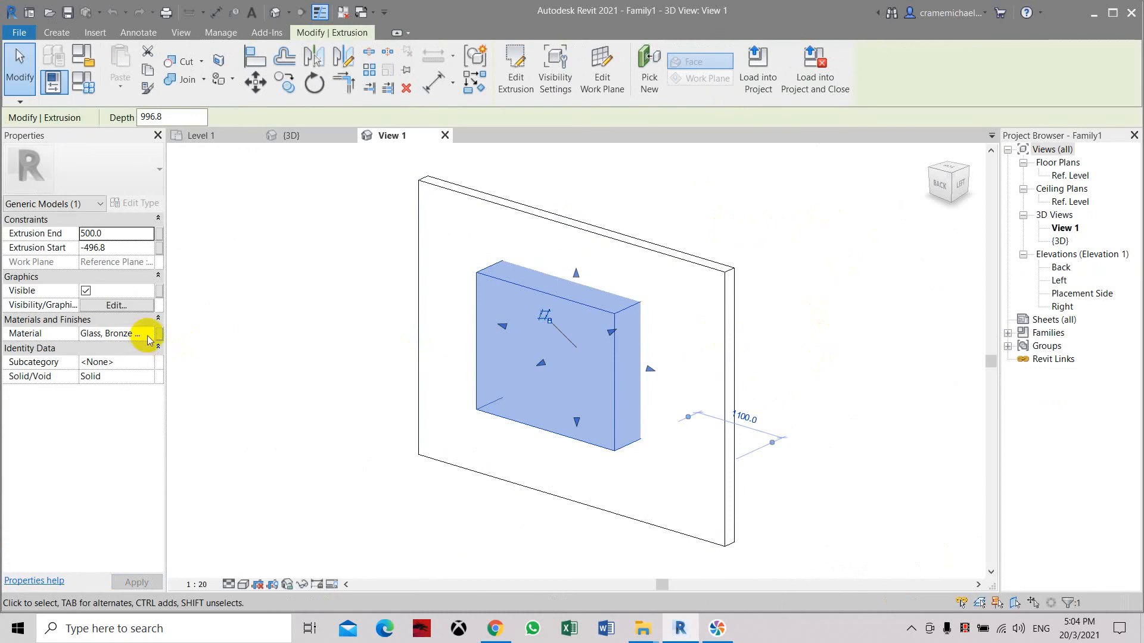
pyautogui.moveTo(143, 335)
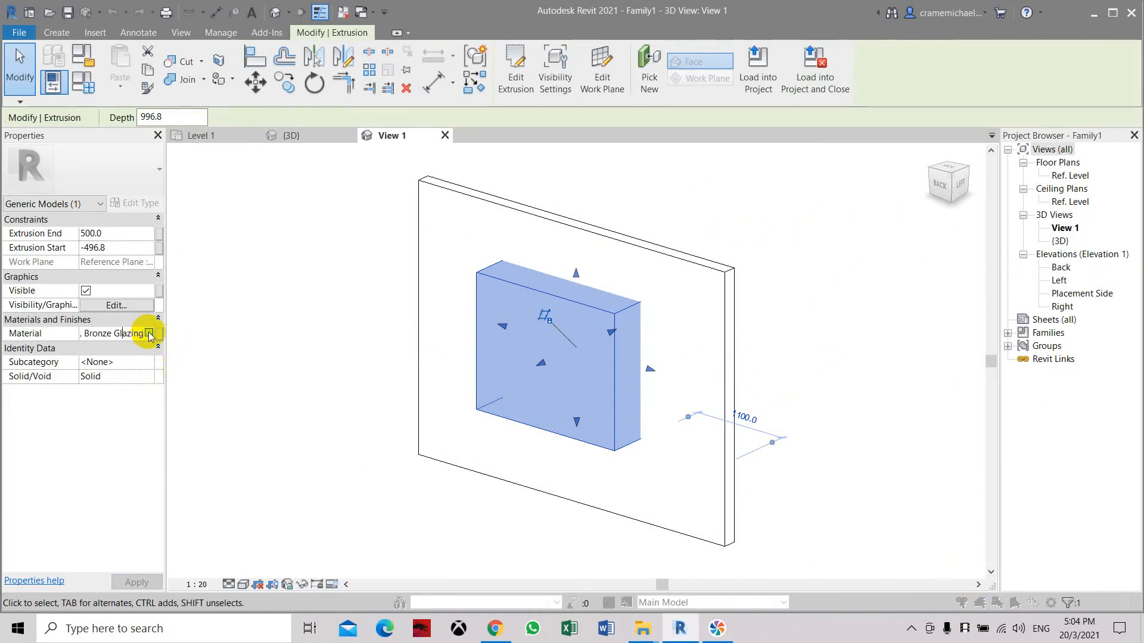
pyautogui.click(151, 333)
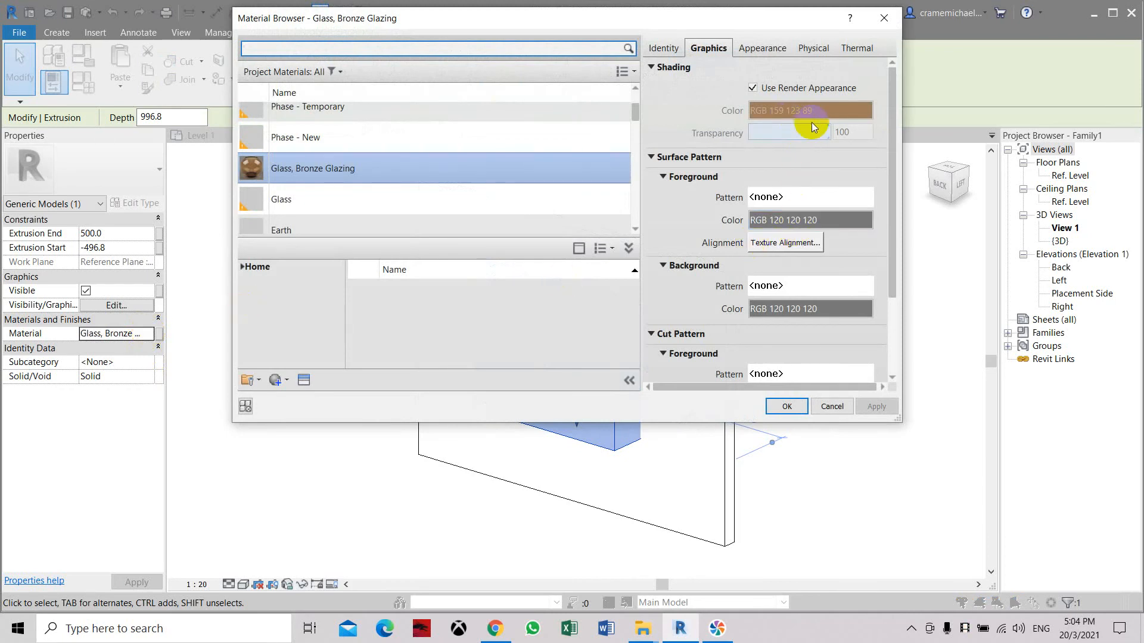
pyautogui.moveTo(796, 125)
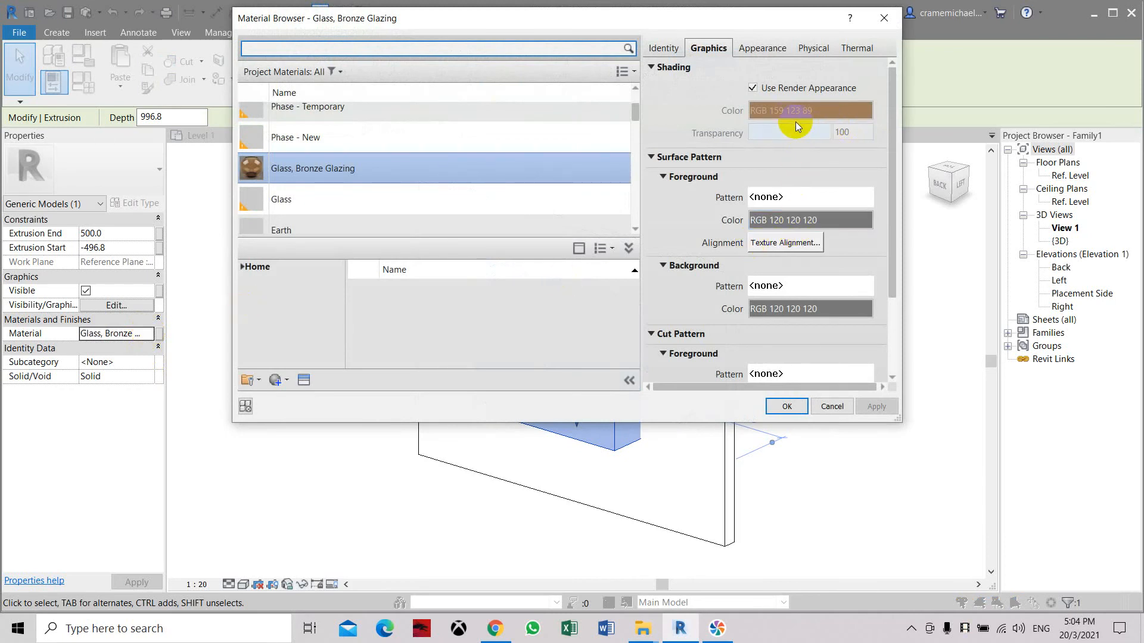
pyautogui.click(761, 48)
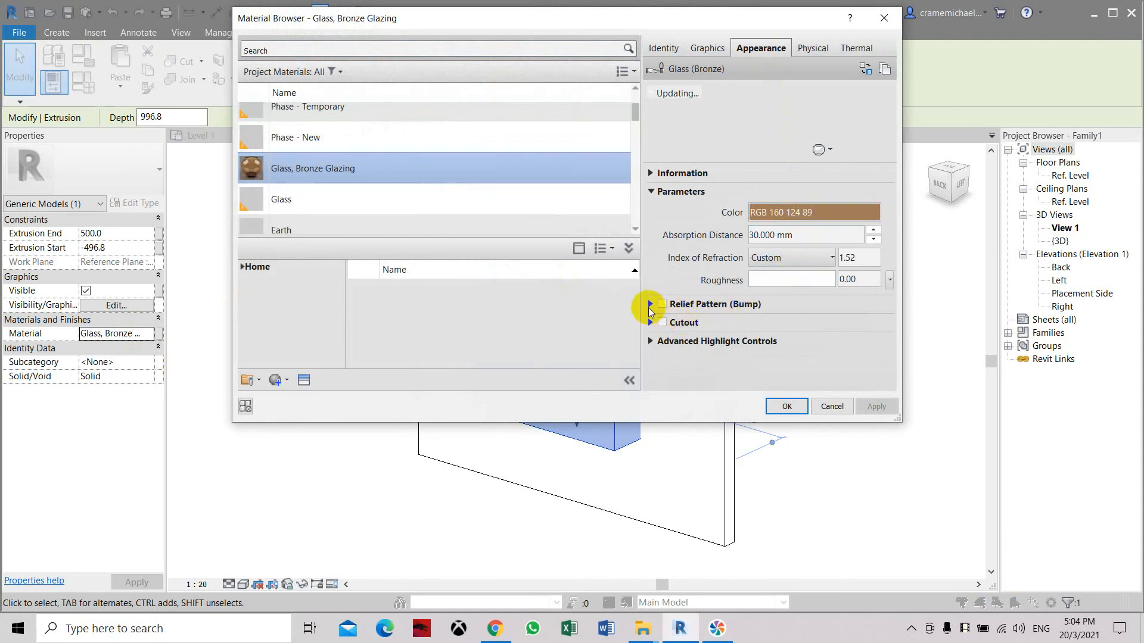
pyautogui.click(707, 47)
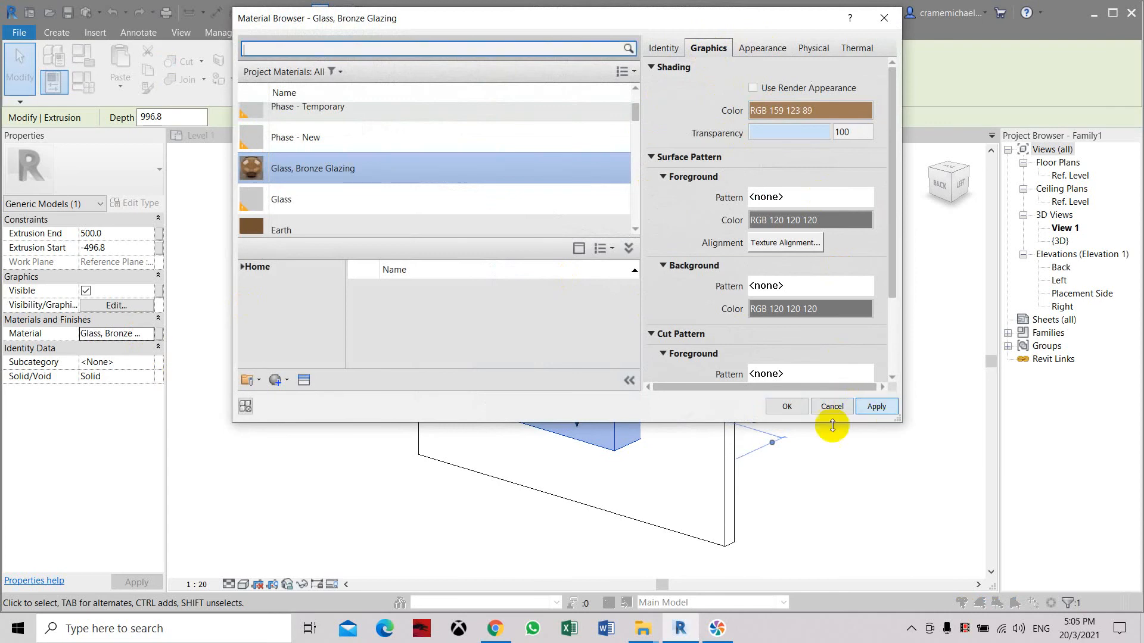
pyautogui.click(786, 406)
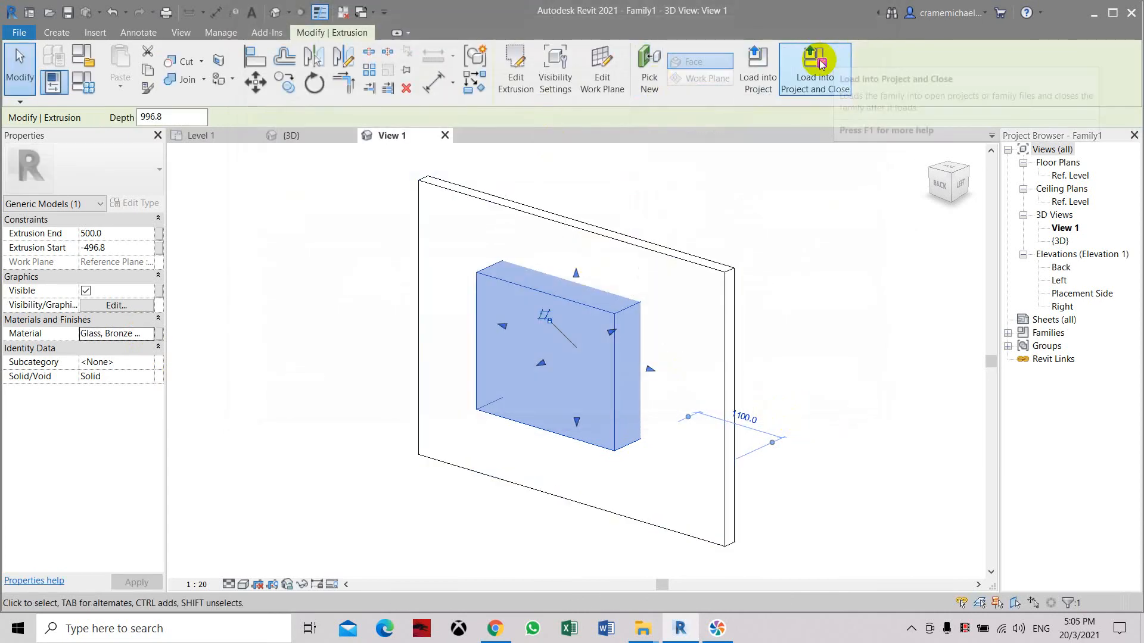
# - Reload Family1, overwriting the existing version and parameters, then start placing another box with Component
pyautogui.click(814, 57)
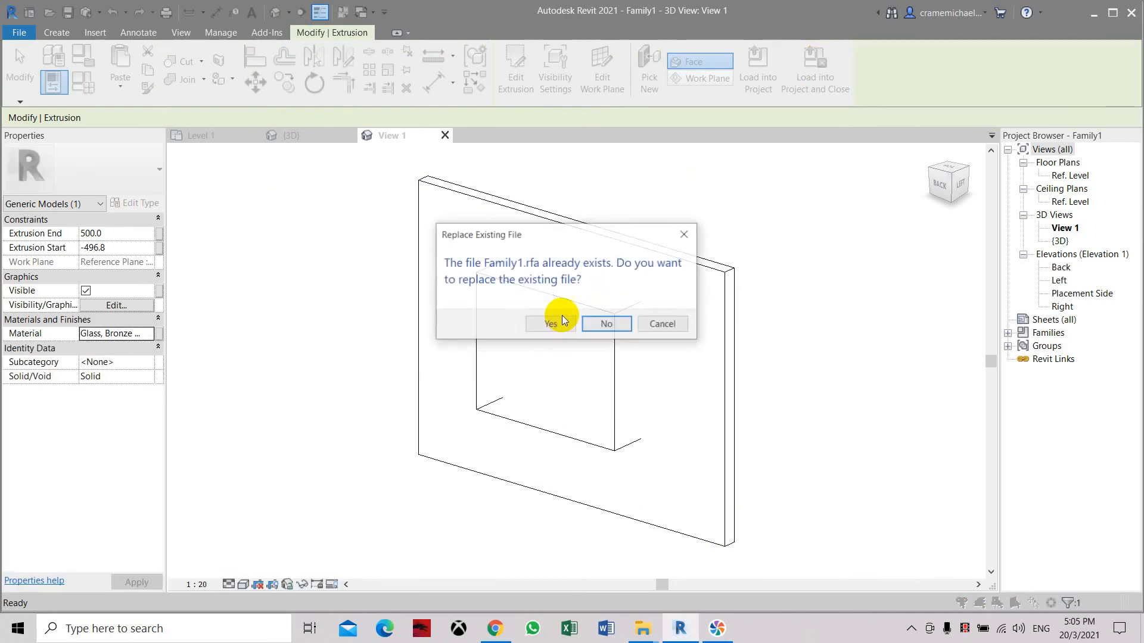
pyautogui.click(550, 324)
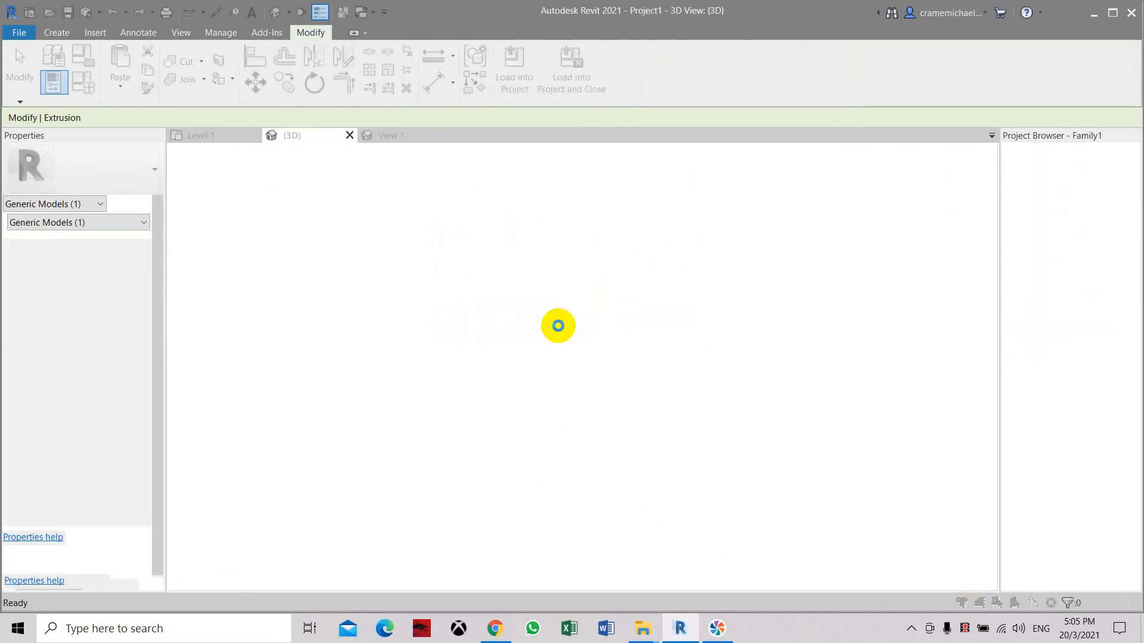
pyautogui.click(515, 64)
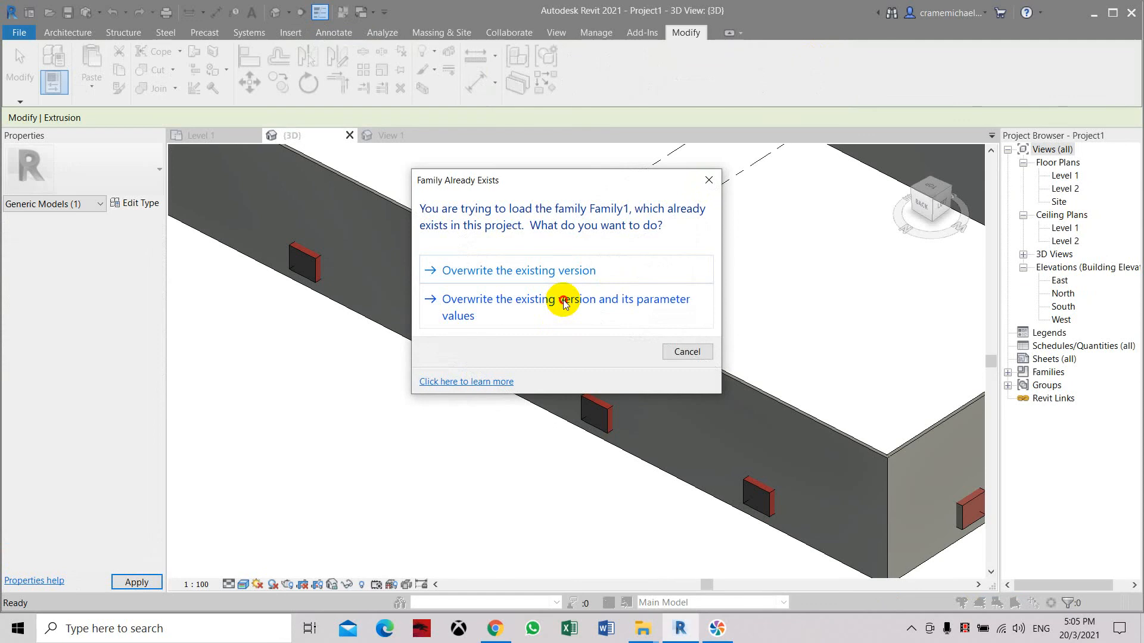
pyautogui.click(565, 303)
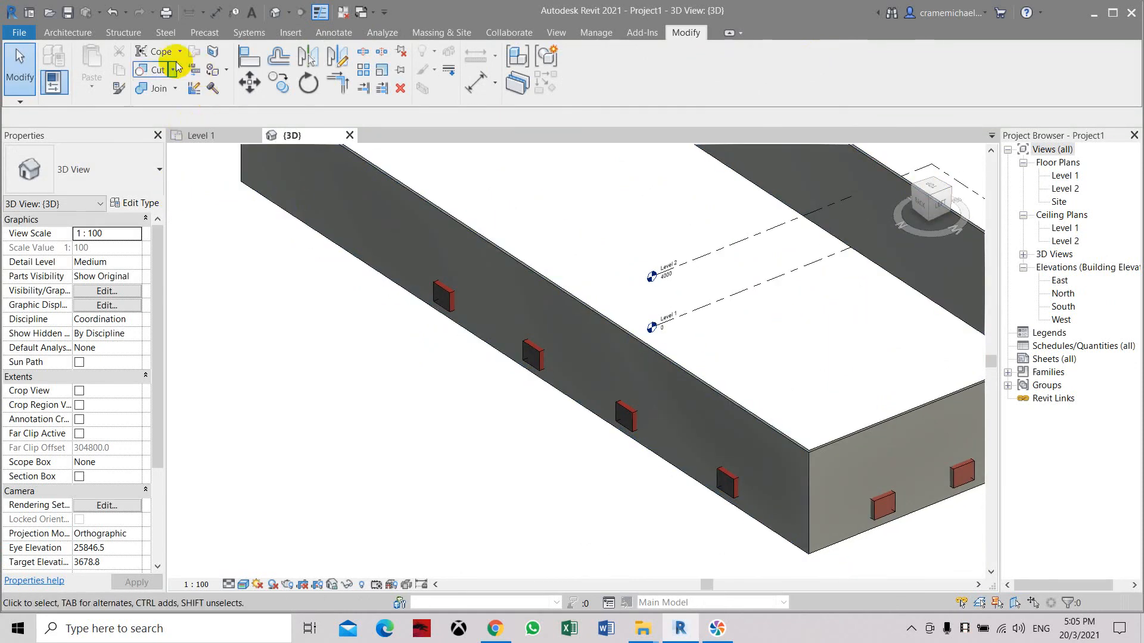
pyautogui.click(68, 32)
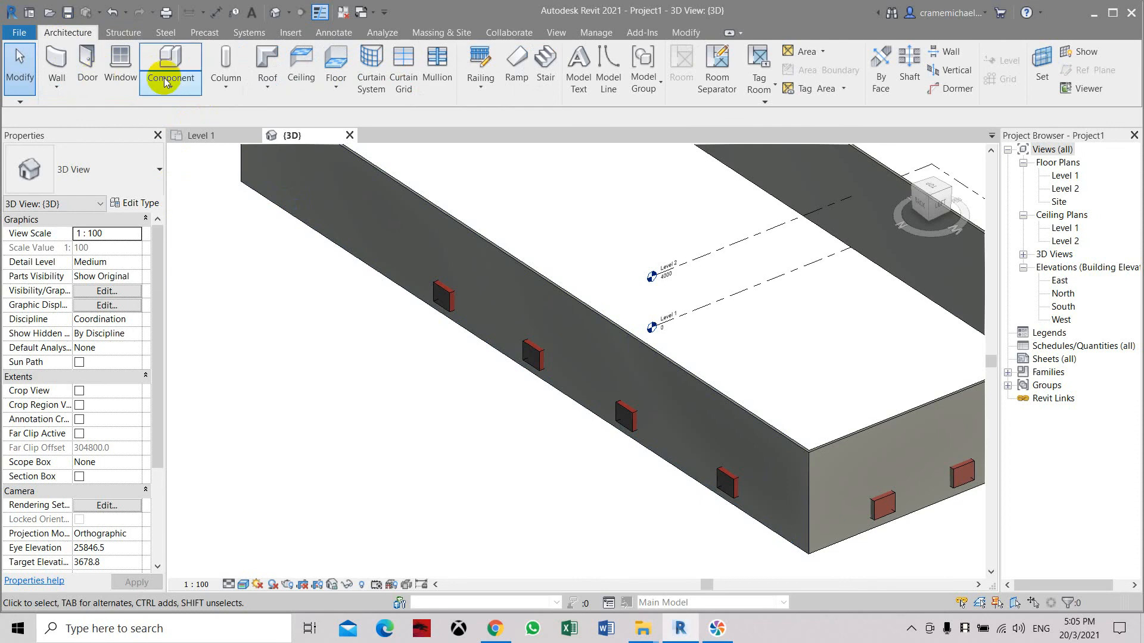
pyautogui.click(170, 68)
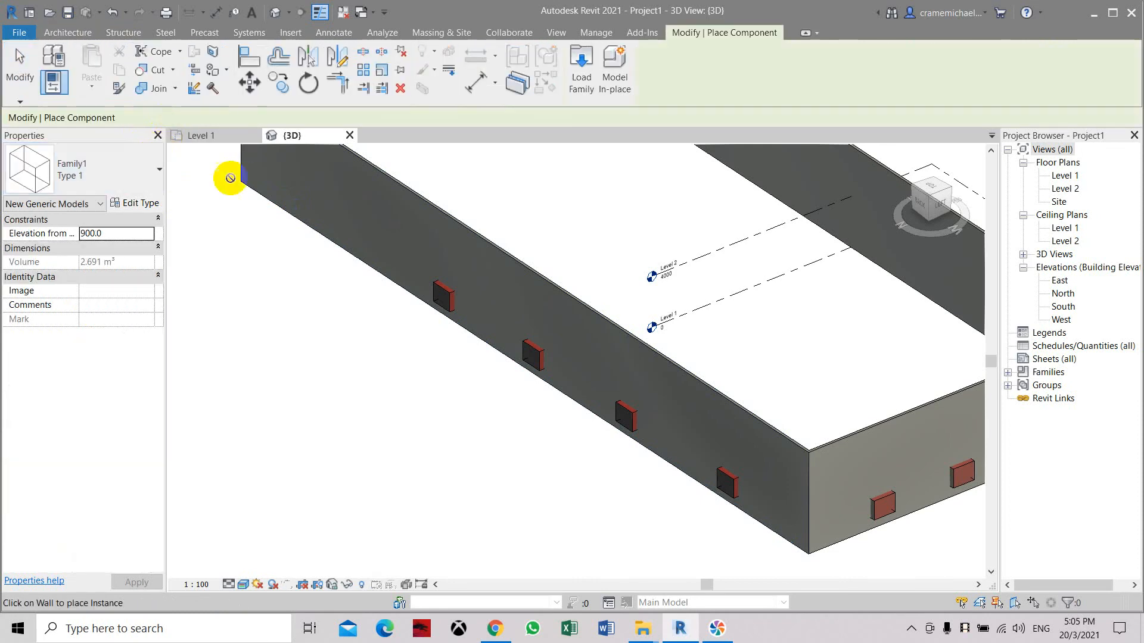